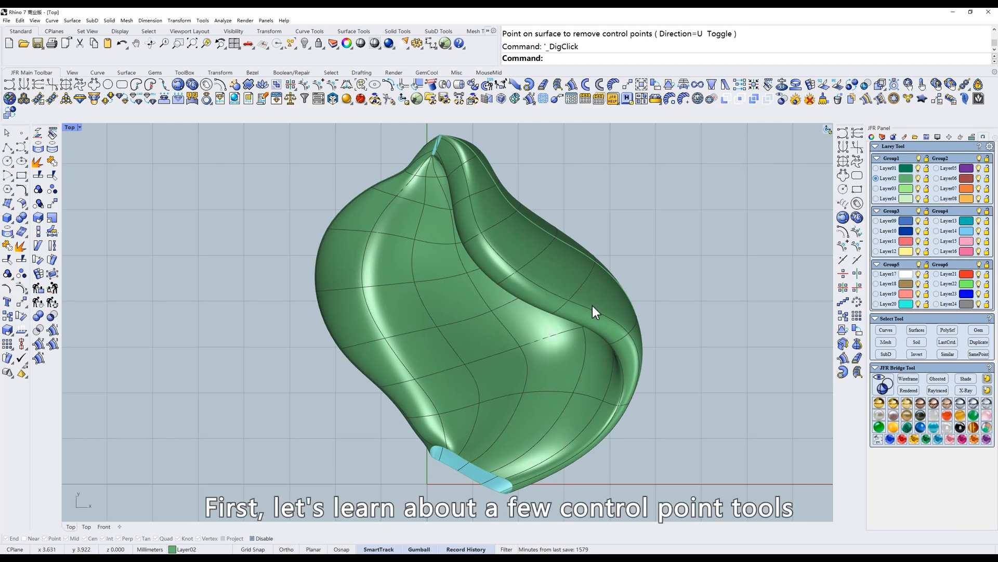
pyautogui.moveTo(339, 131)
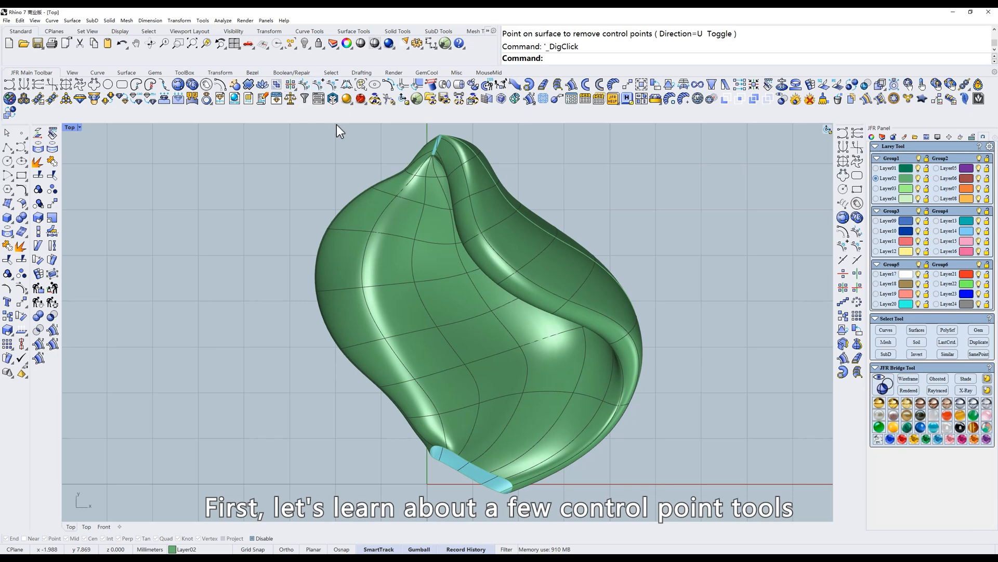
pyautogui.moveTo(306, 95)
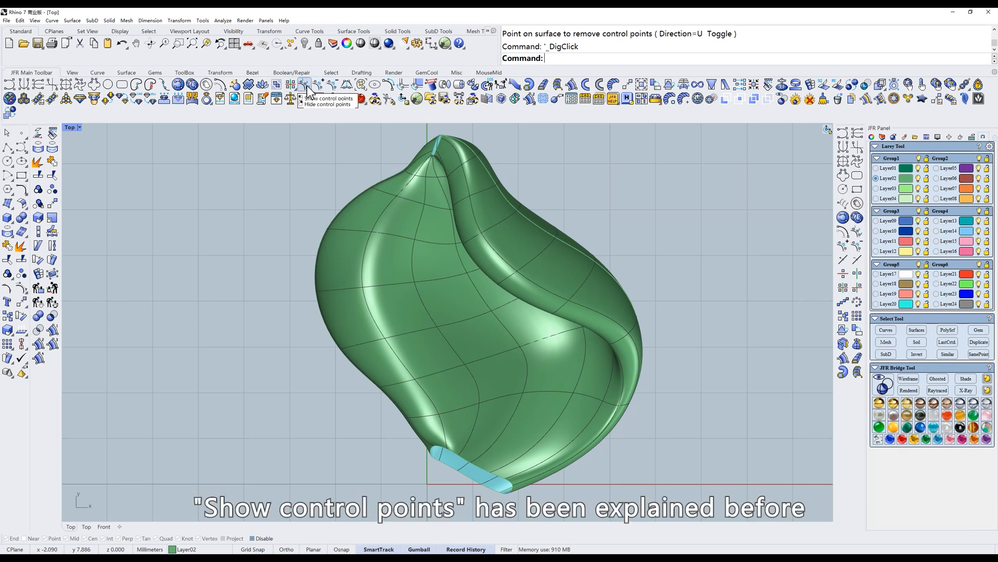
pyautogui.moveTo(339, 153)
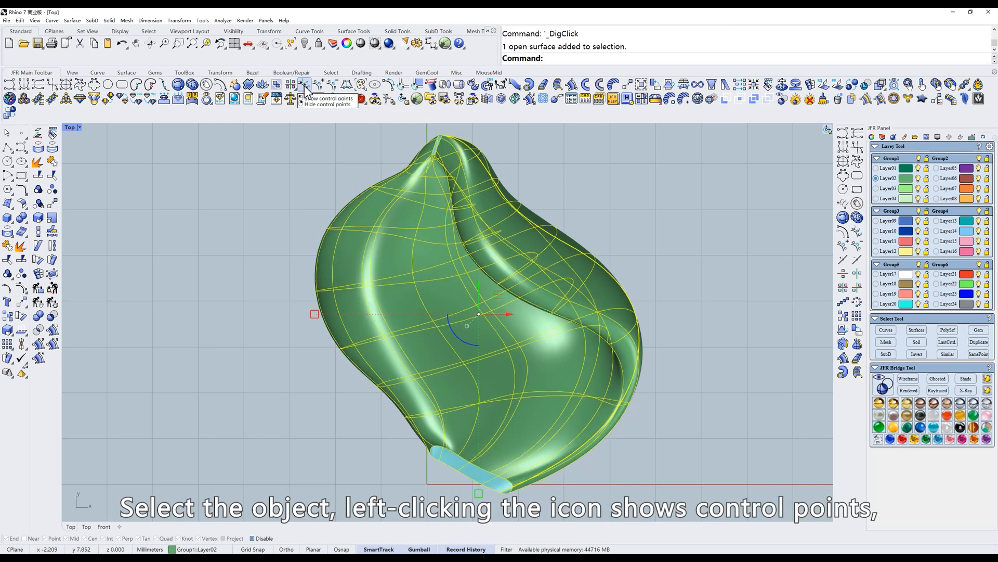
# Show the green surface's control points, then hide them again
pyautogui.click(304, 84)
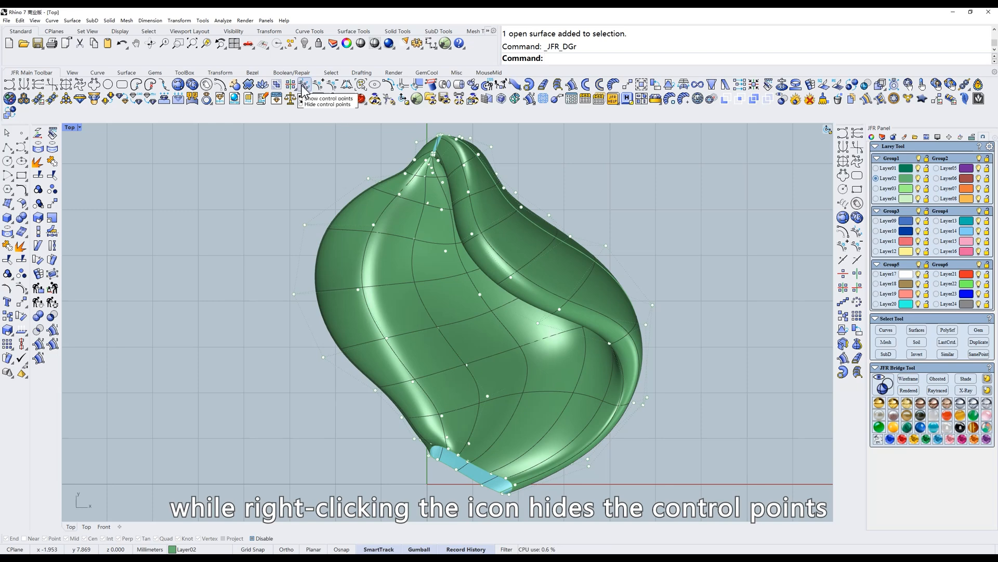
pyautogui.rightClick(303, 86)
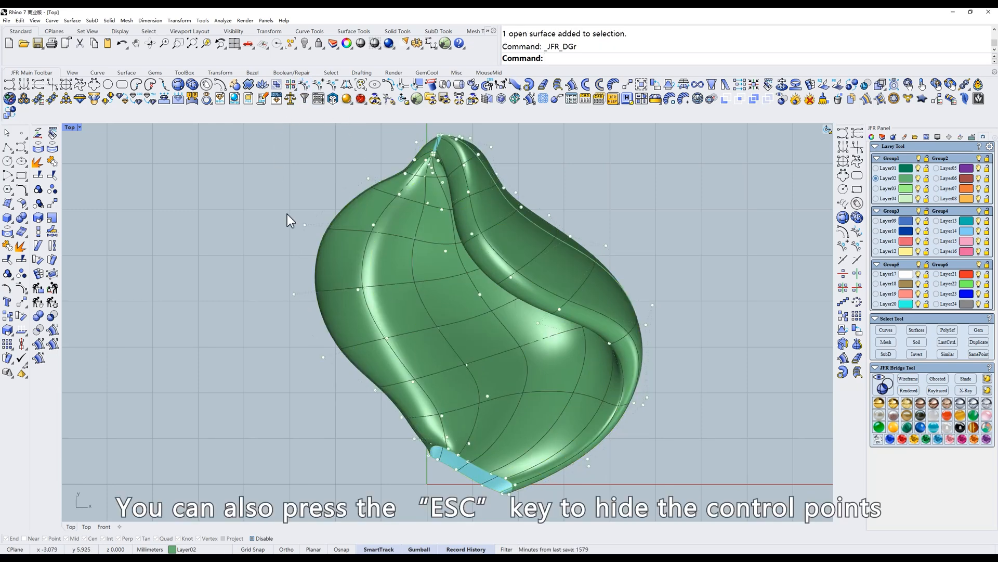
pyautogui.press('Escape')
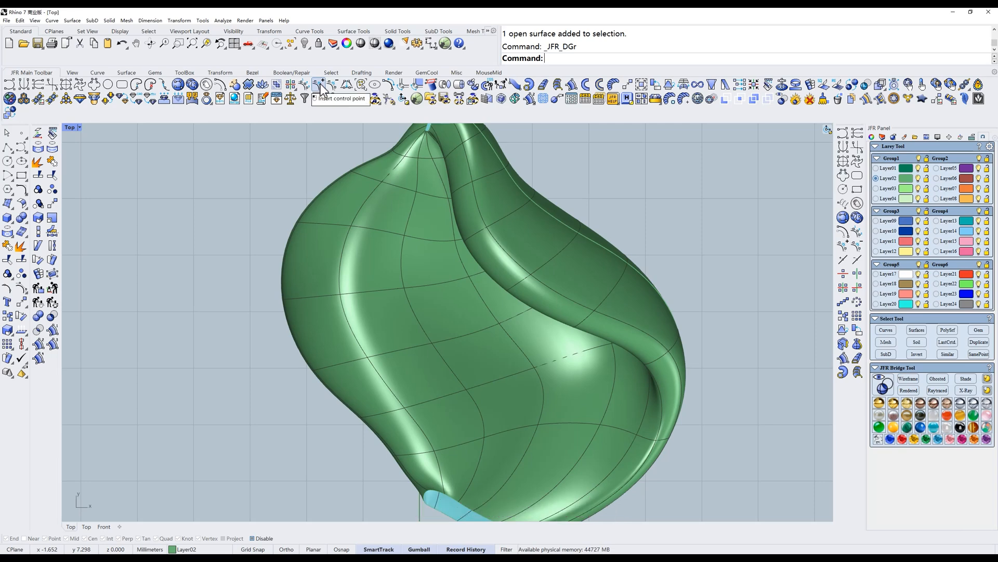
# Undo a trial gumball move of two points and start Insert Control Point on the surface
pyautogui.click(323, 84)
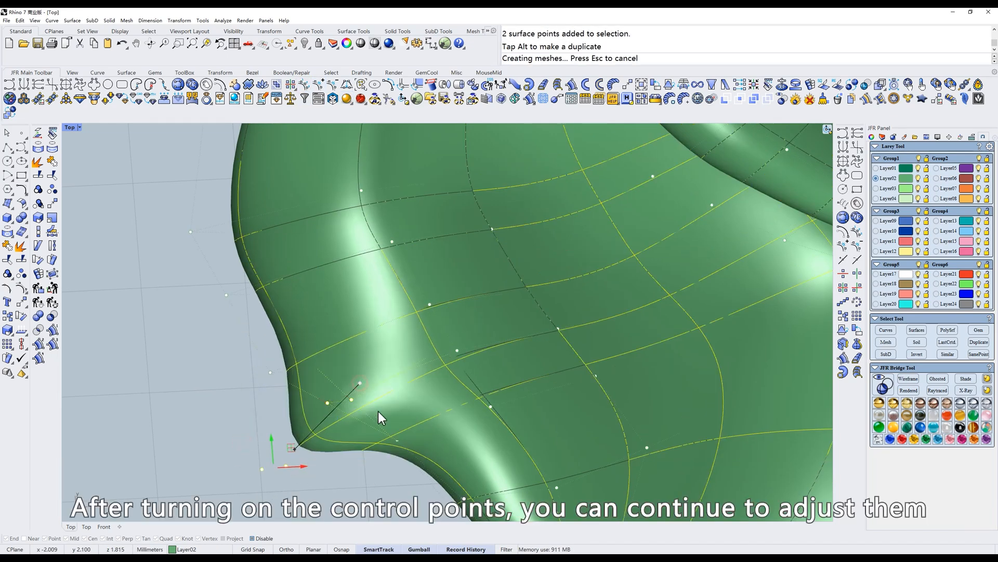
pyautogui.press('ctrl+z')
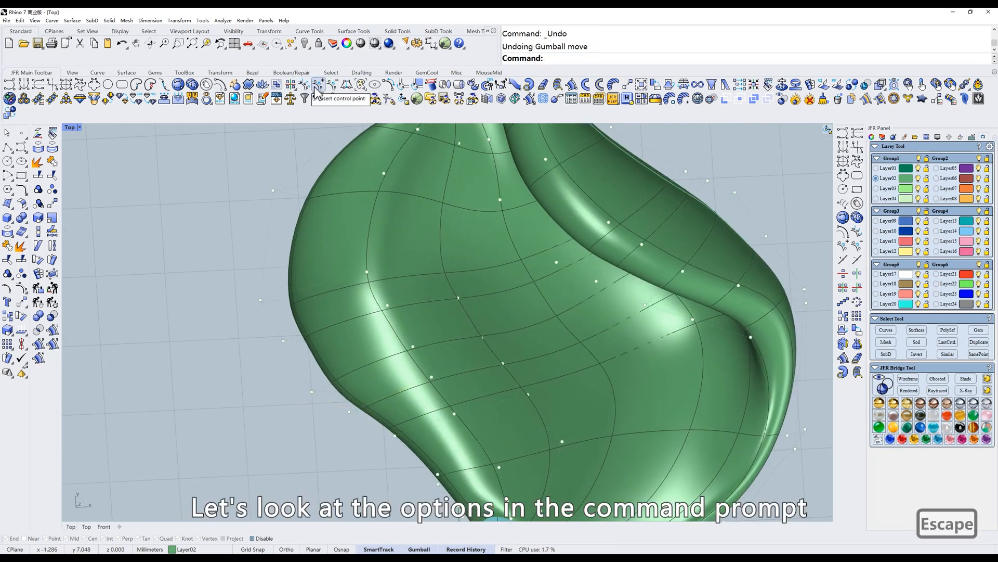
pyautogui.click(318, 84)
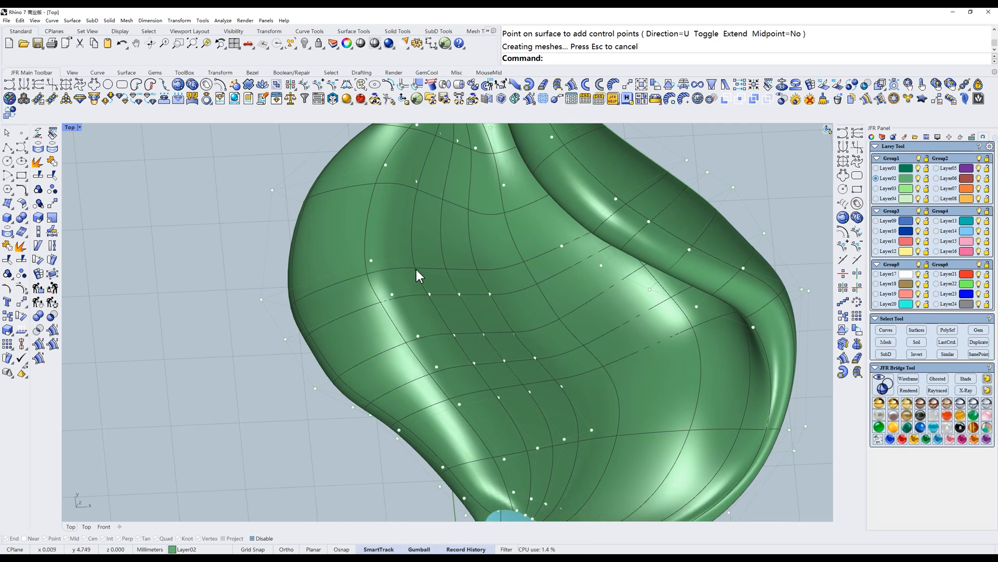
# Select the green surface and reduce its excess control points
pyautogui.press('Escape')
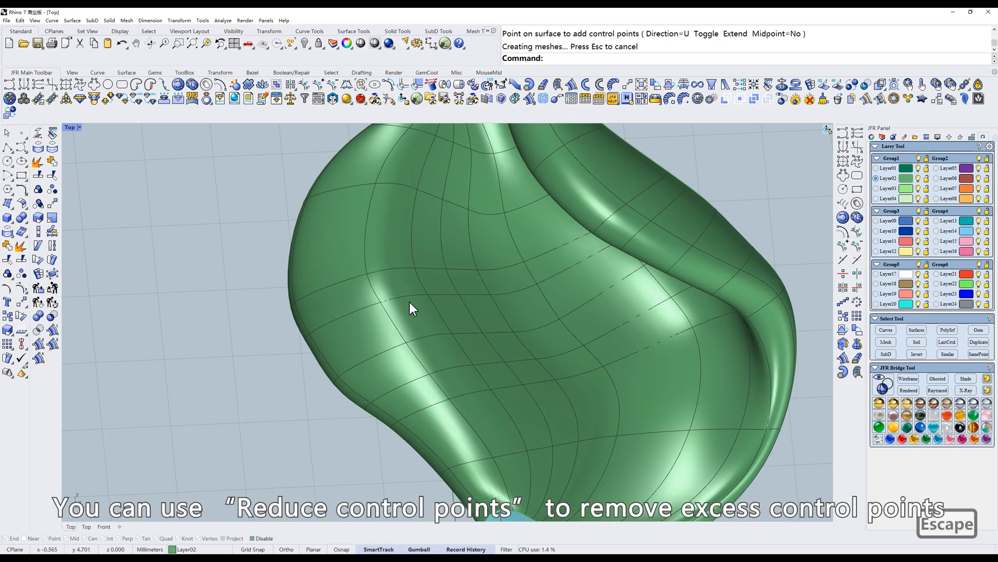
pyautogui.click(412, 309)
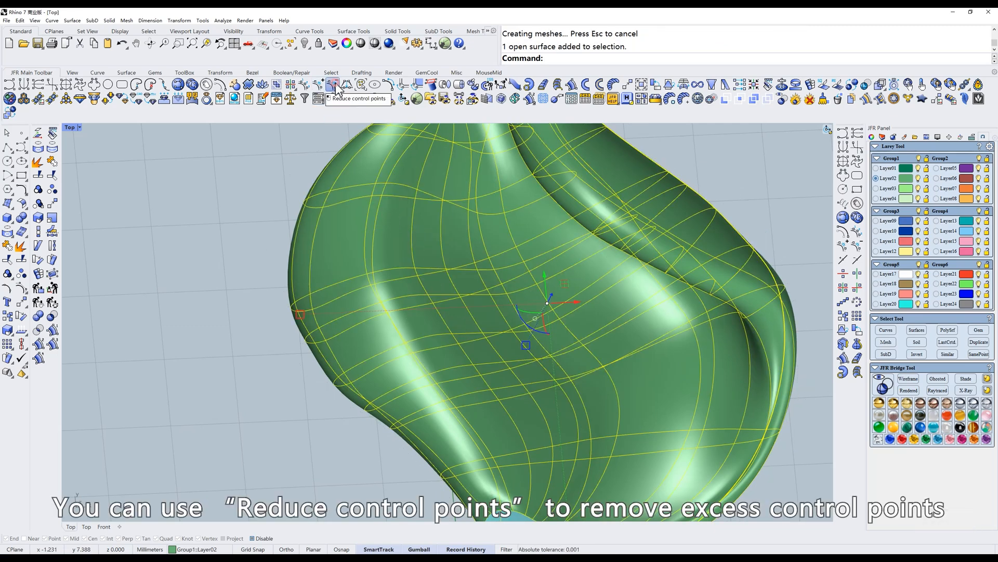
pyautogui.click(333, 85)
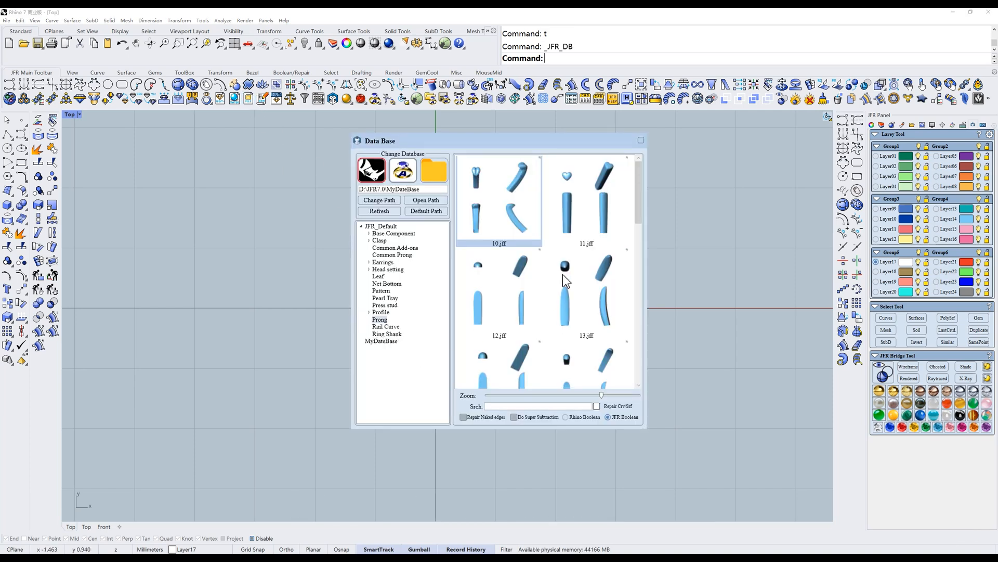
# Browse the prong database and pick the first control point at the inserted prong's tip
pyautogui.scroll(-3)
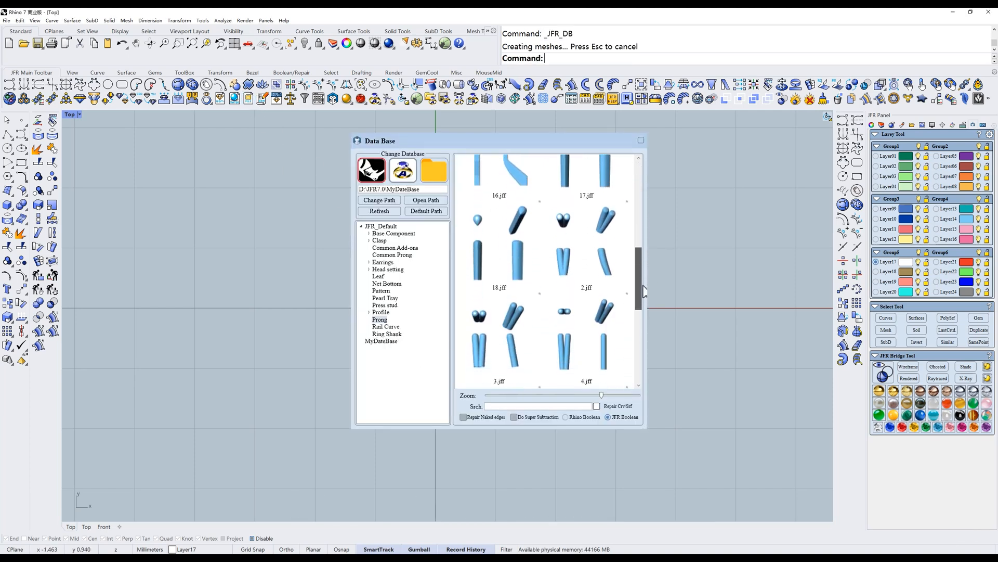
pyautogui.scroll(3)
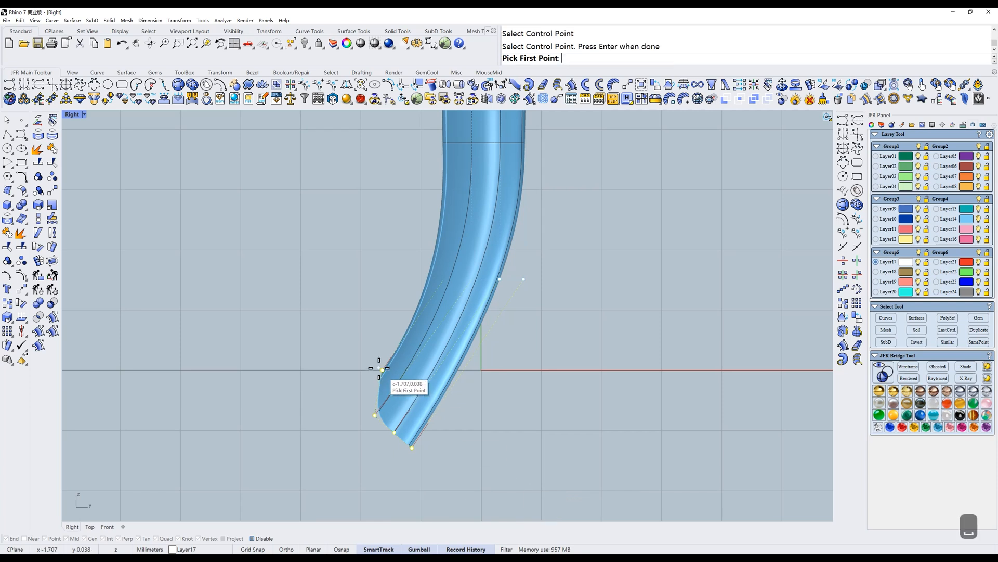
pyautogui.click(379, 376)
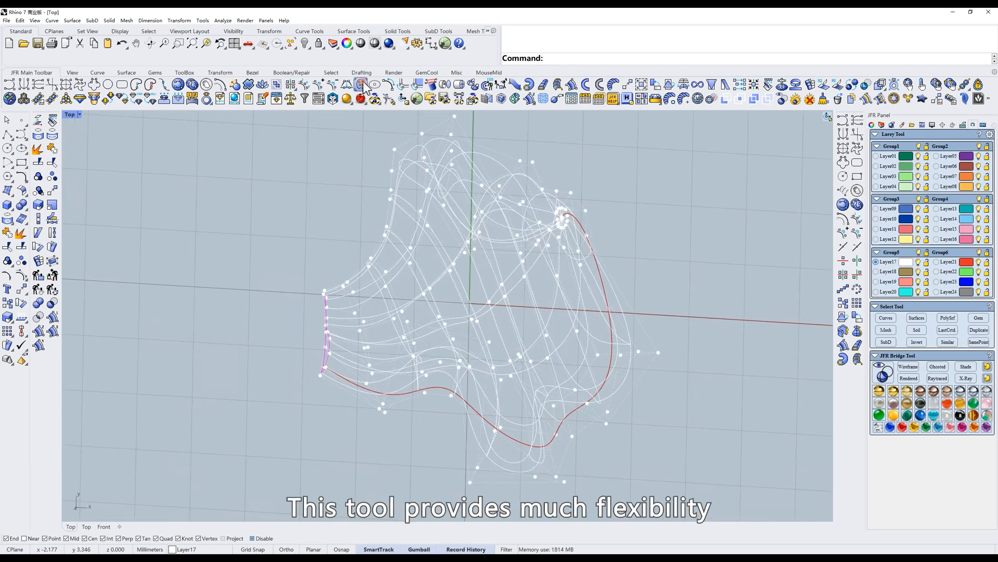
# Pick points along the flared surface's isocurves, then frame-select them with Iso Points
pyautogui.click(361, 84)
pyautogui.write('S')
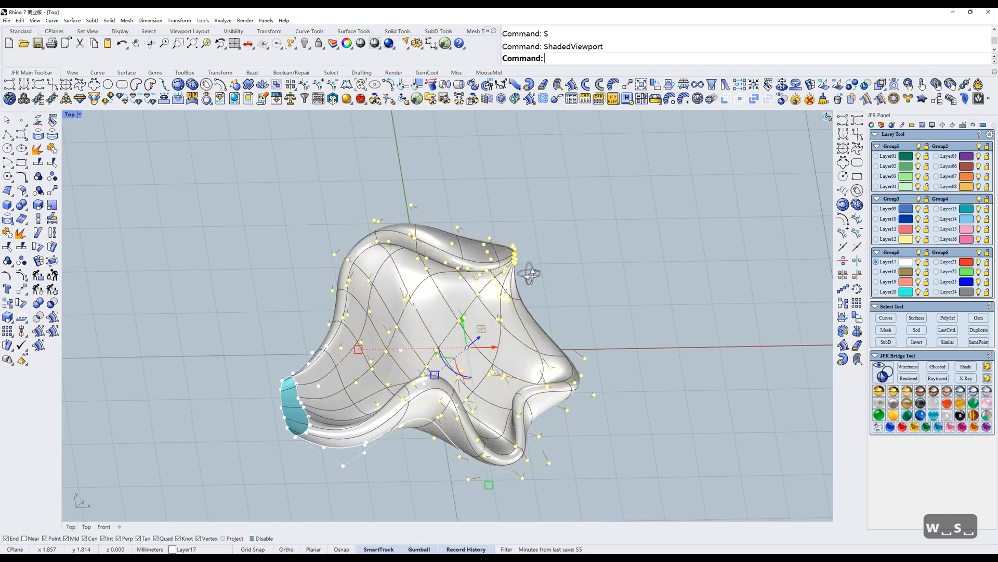
pyautogui.press('ctrl+z')
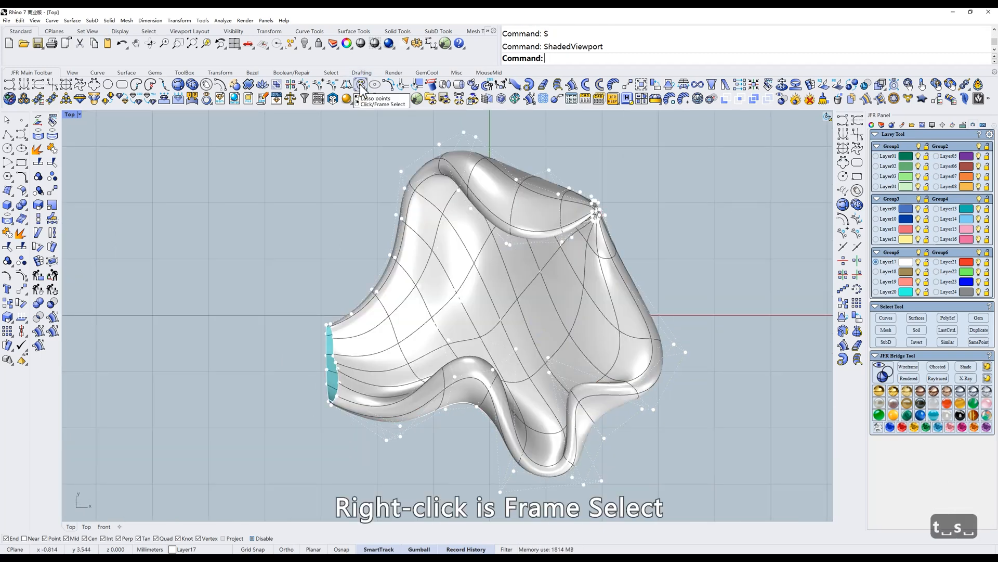
pyautogui.click(361, 85)
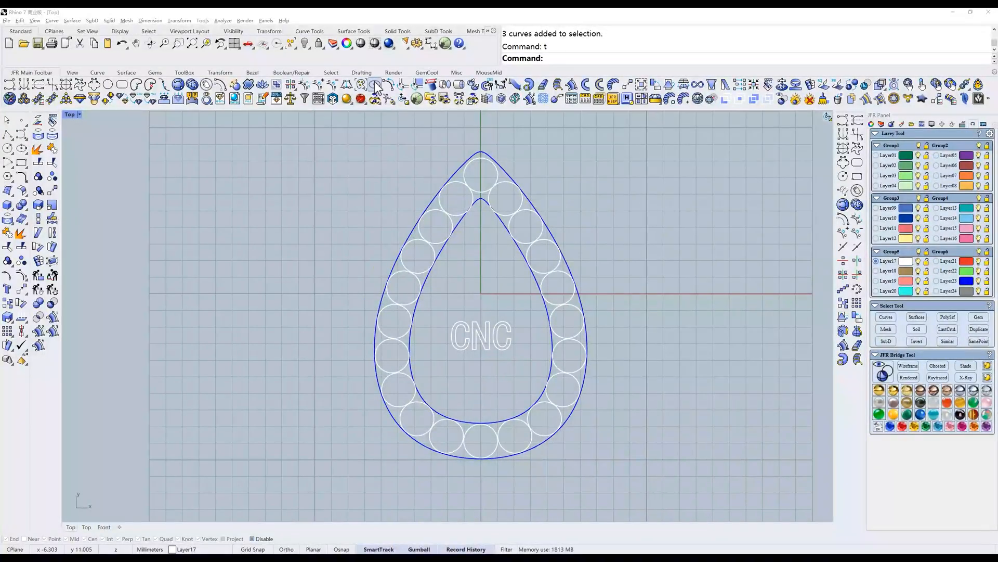
pyautogui.moveTo(375, 86)
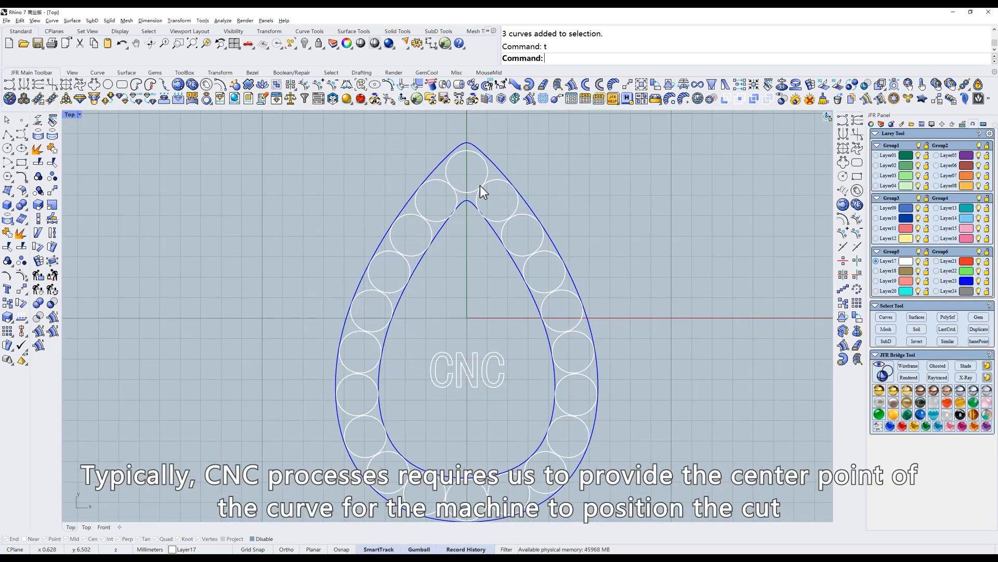
pyautogui.moveTo(425, 180)
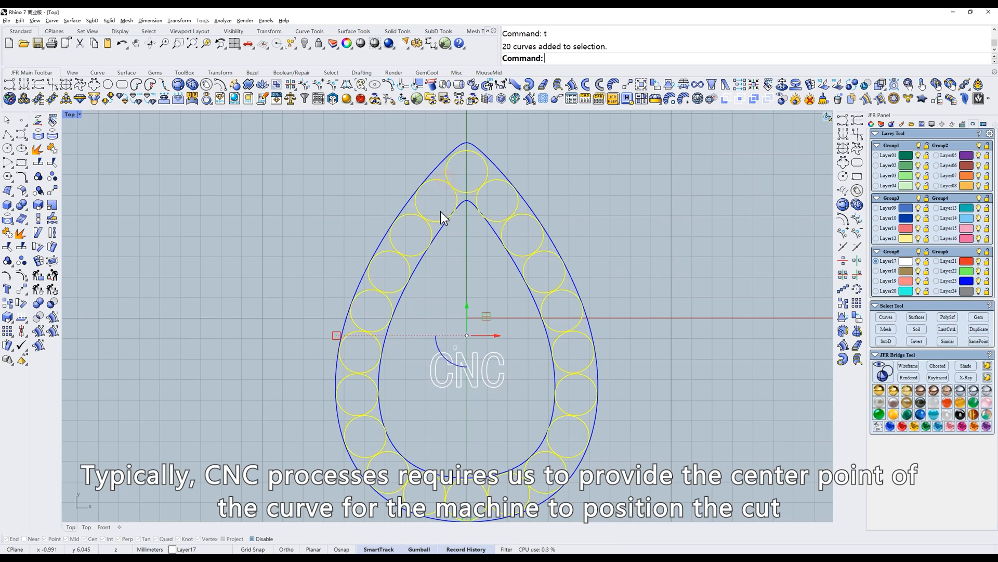
# Mark the centre point of each of the twenty selected circles with Curve Center
pyautogui.click(375, 83)
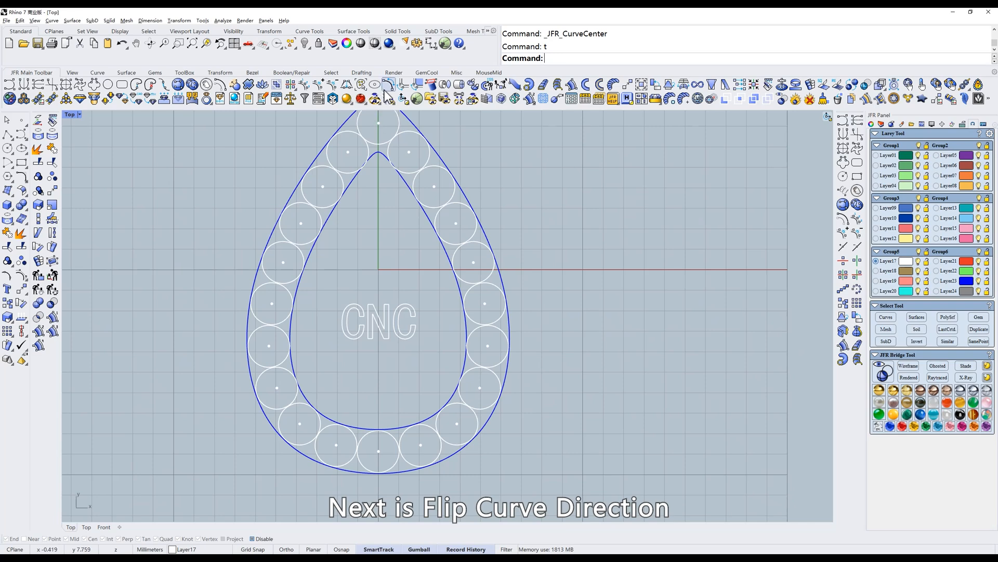
pyautogui.moveTo(430, 239)
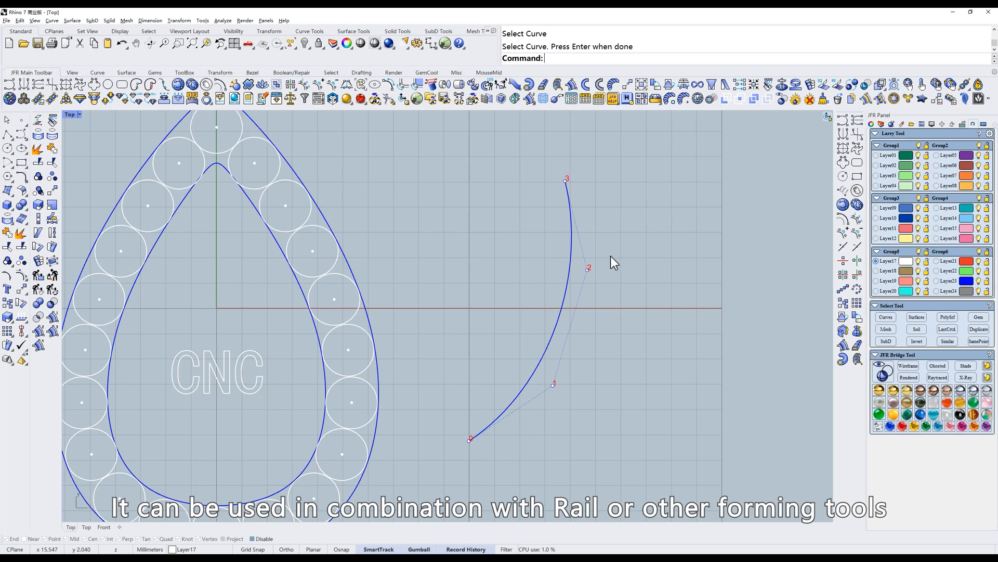
pyautogui.moveTo(589, 189)
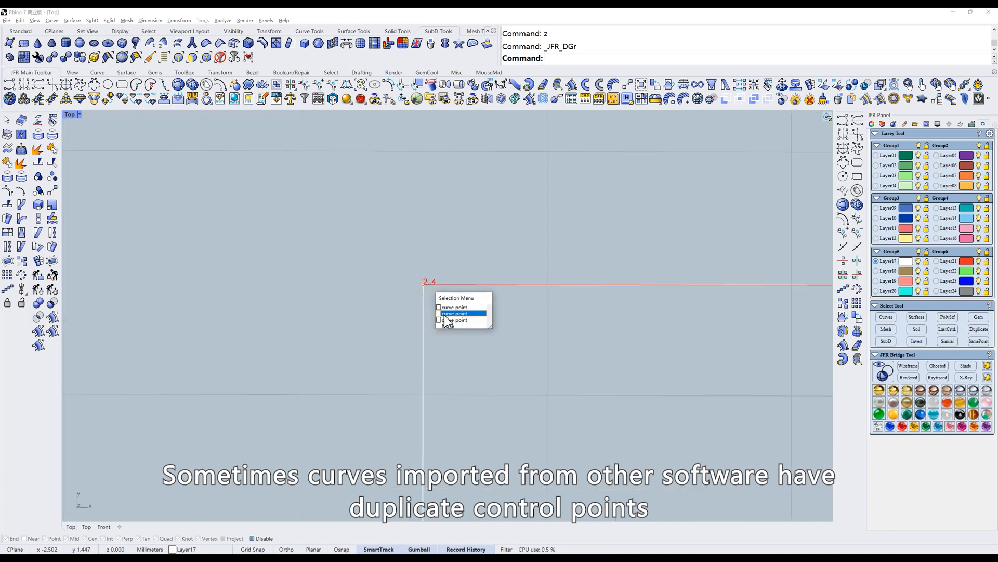
# Pick an overlapping corner point and start tidying the rectangle curve's duplicate control points
pyautogui.click(455, 313)
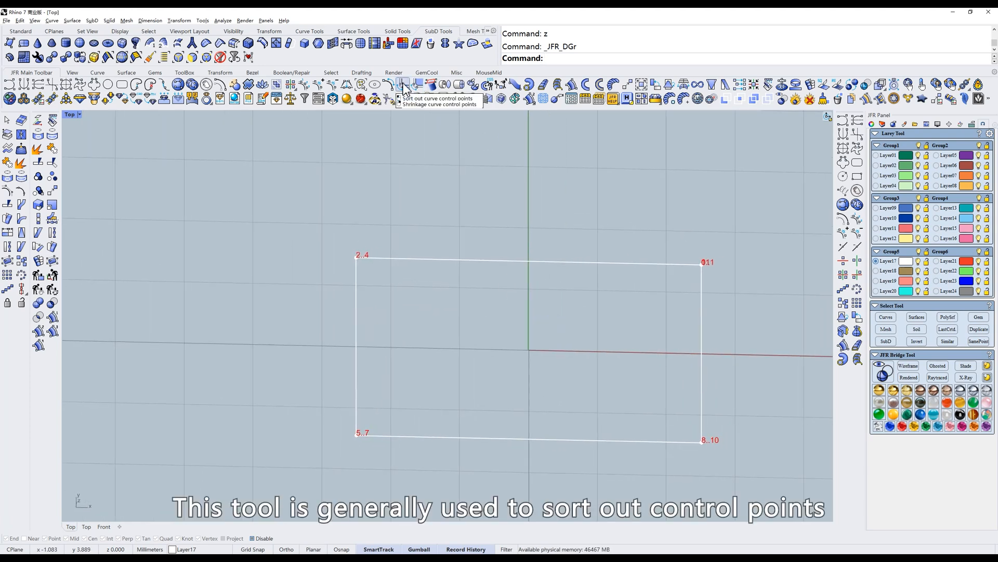
pyautogui.click(404, 83)
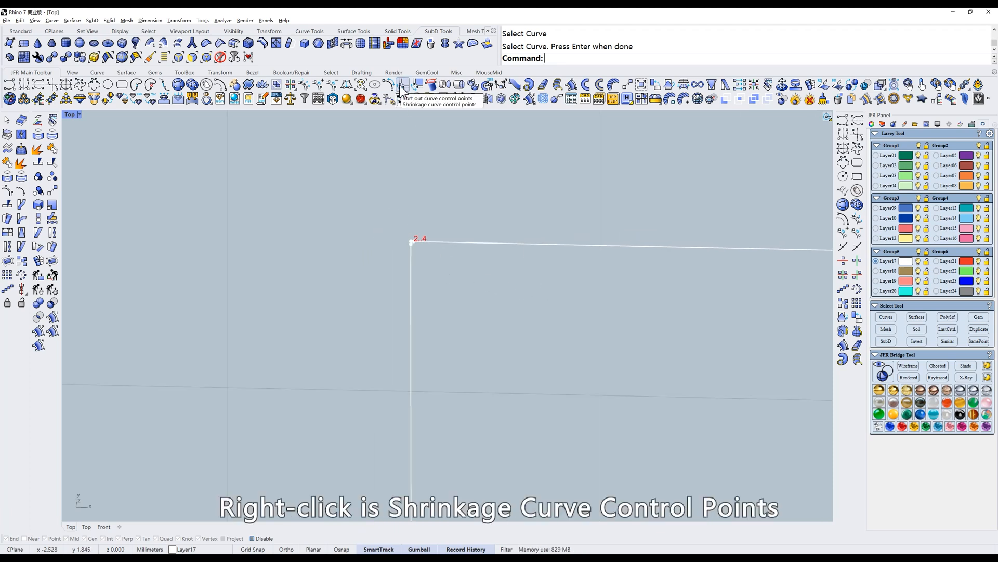
pyautogui.moveTo(462, 244)
pyautogui.write('w')
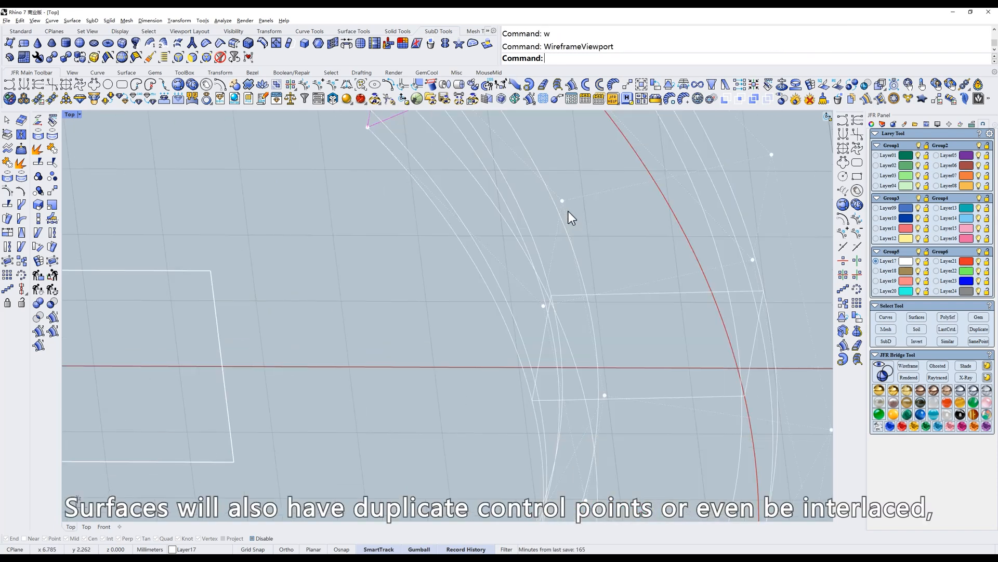
# Inspect the imported surfaces' control points in wireframe display
pyautogui.click(562, 201)
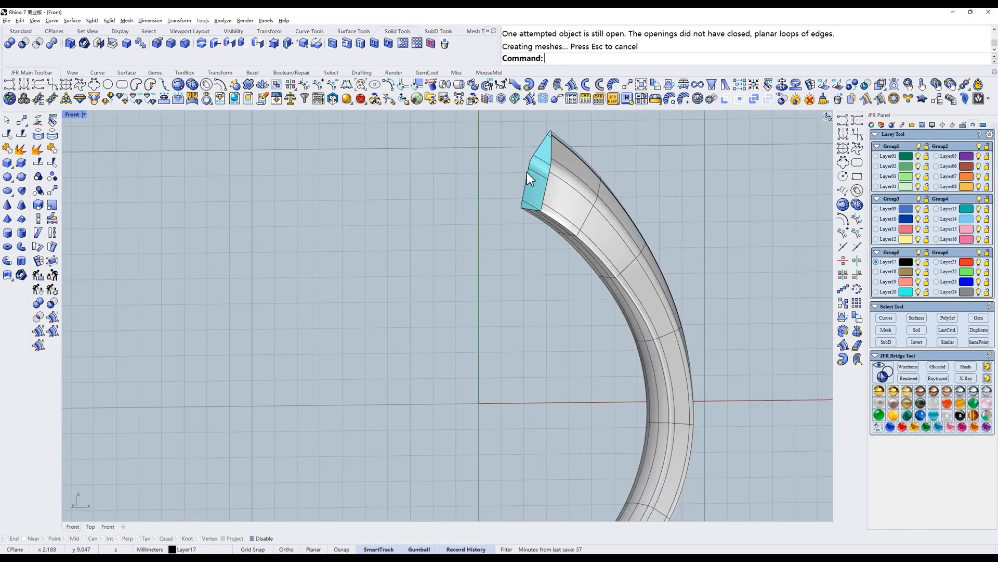
pyautogui.press('ctrl+z')
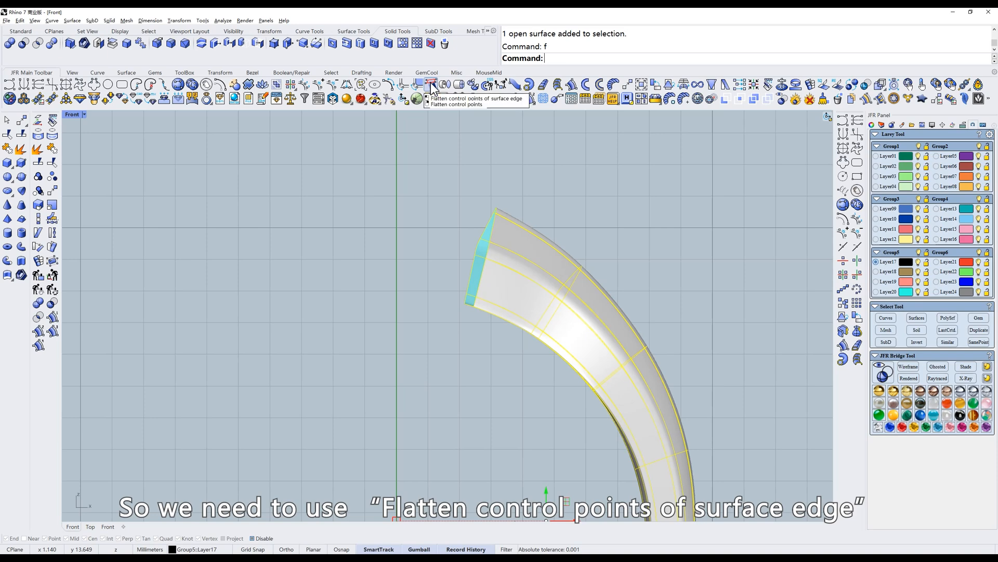
pyautogui.click(432, 84)
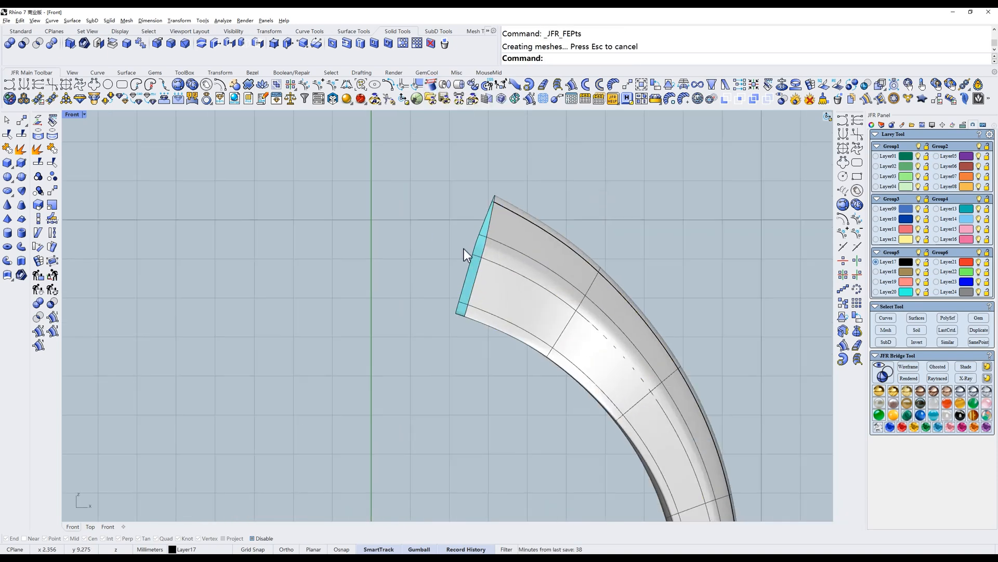
pyautogui.click(99, 42)
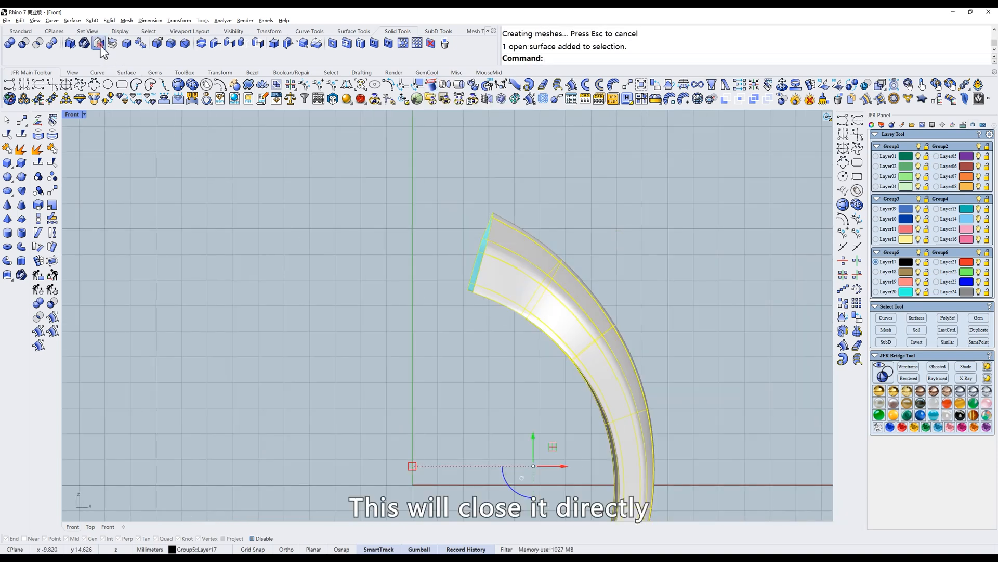
pyautogui.click(99, 43)
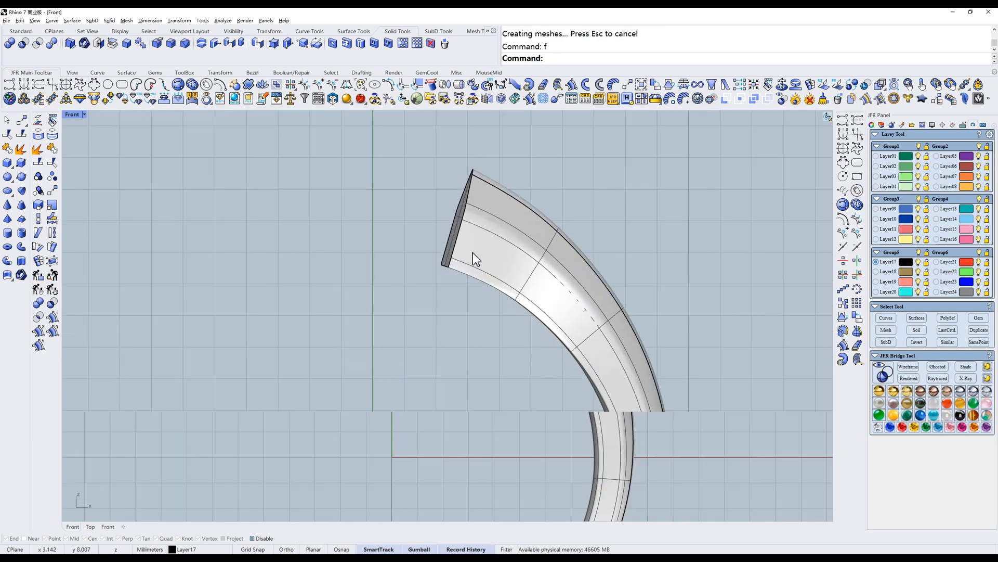
pyautogui.press('ctrl+z')
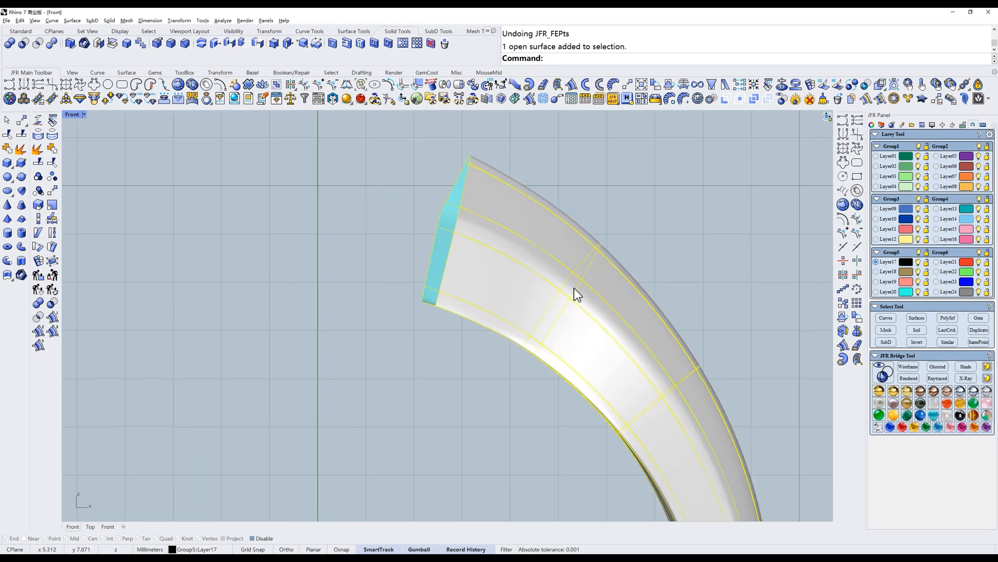
pyautogui.press('Return')
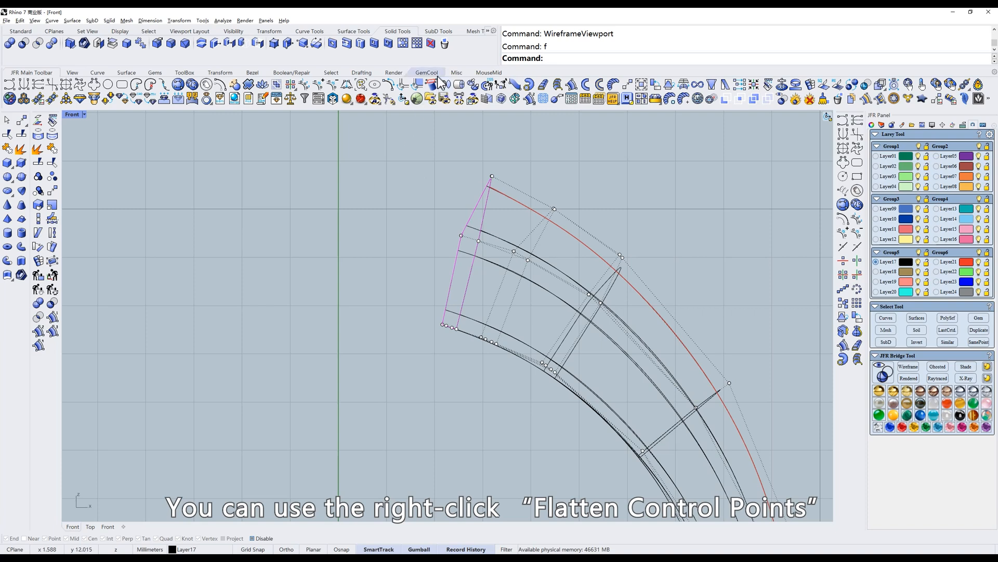
# Flatten the control points of the band's open end into one plane
pyautogui.click(435, 84)
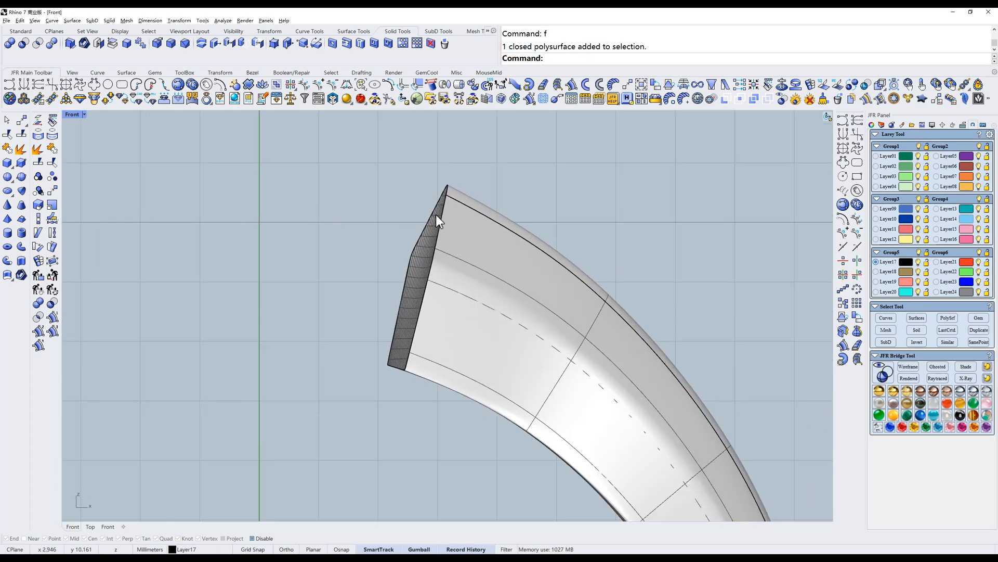
pyautogui.moveTo(603, 228)
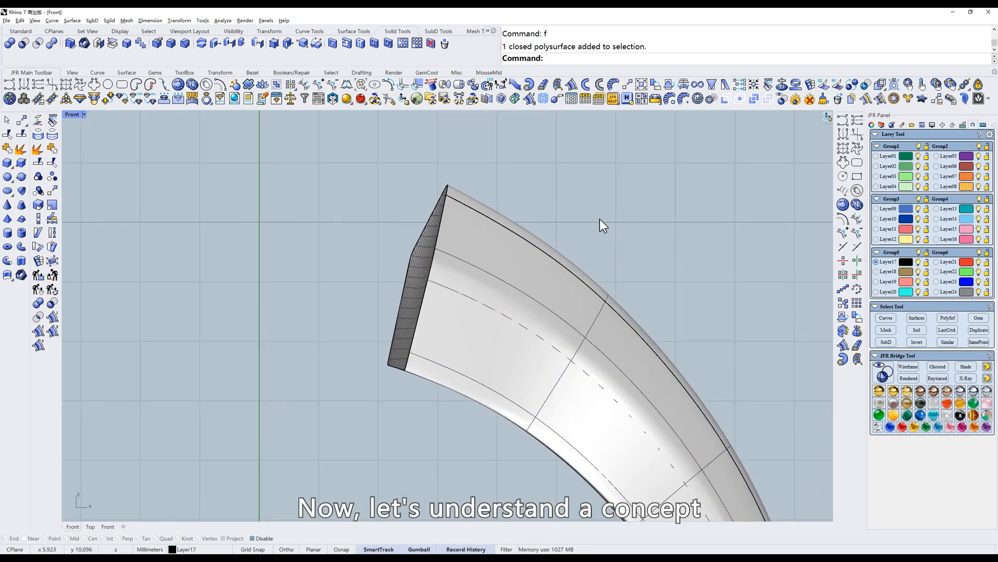
# Try PointsOn on the capped band, then explode it into separate surfaces
pyautogui.click(516, 297)
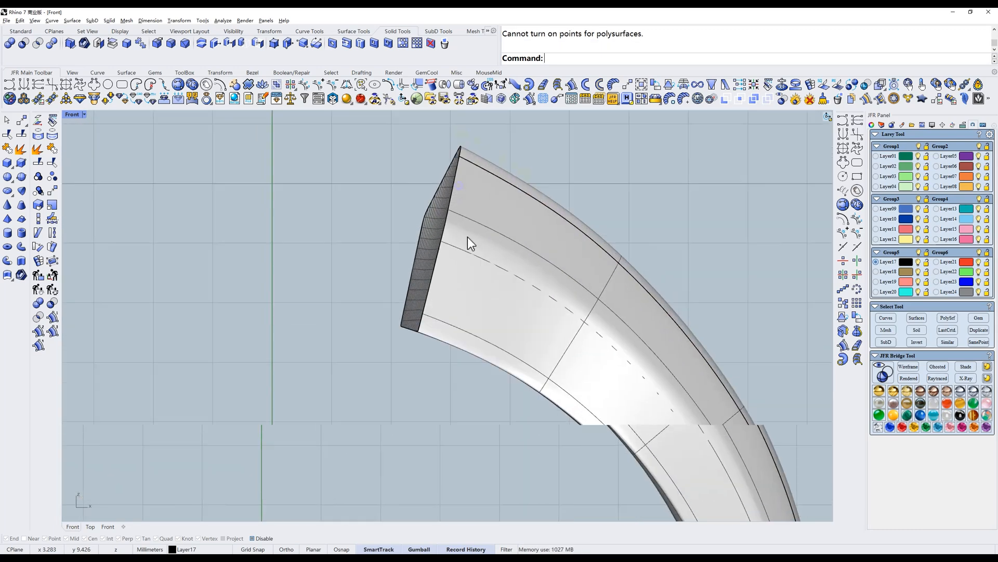
pyautogui.click(471, 243)
pyautogui.write('x')
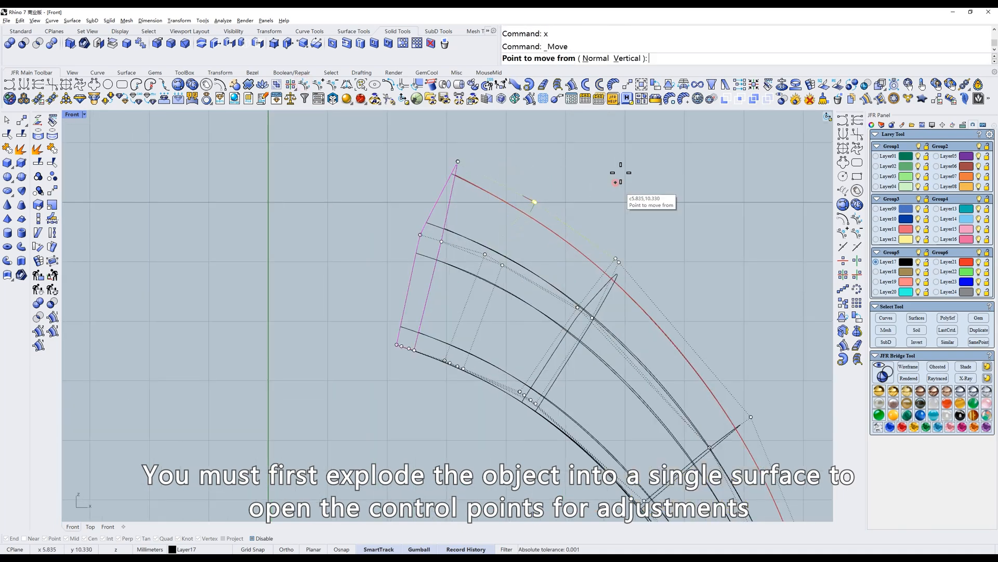
# Undo the trial control-point move to restore the band's original shape
pyautogui.press('ctrl+z')
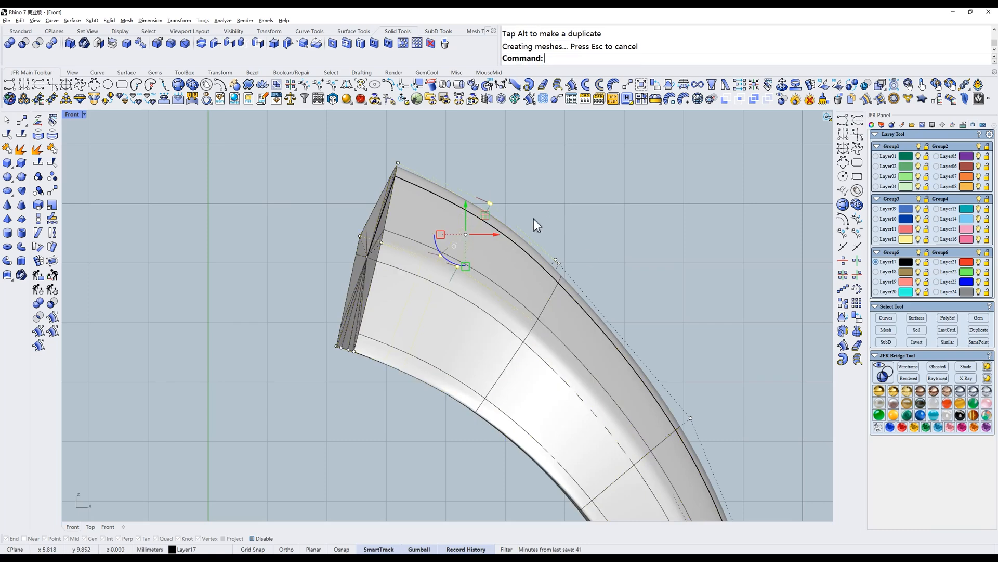
pyautogui.press('ctrl+z')
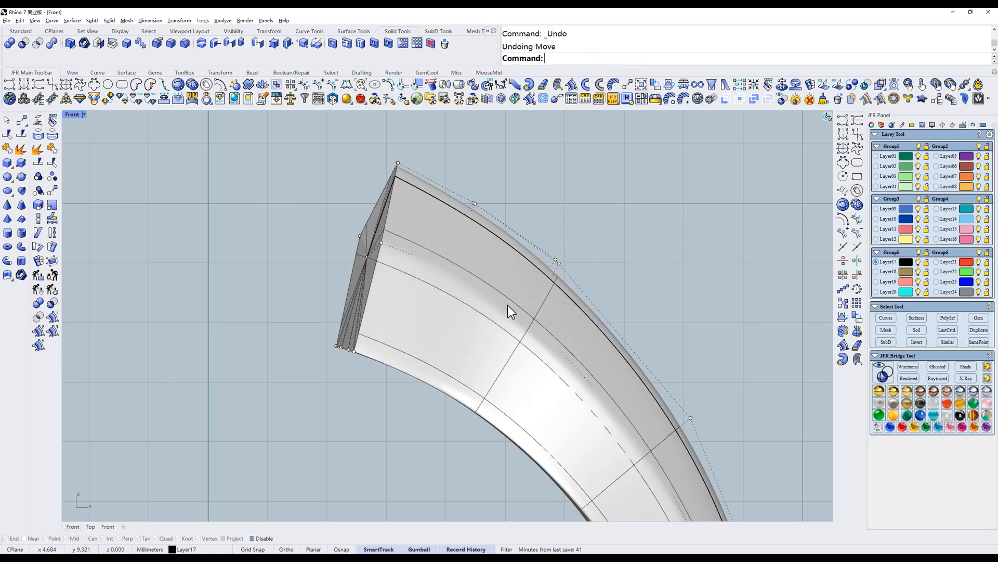
pyautogui.moveTo(501, 293)
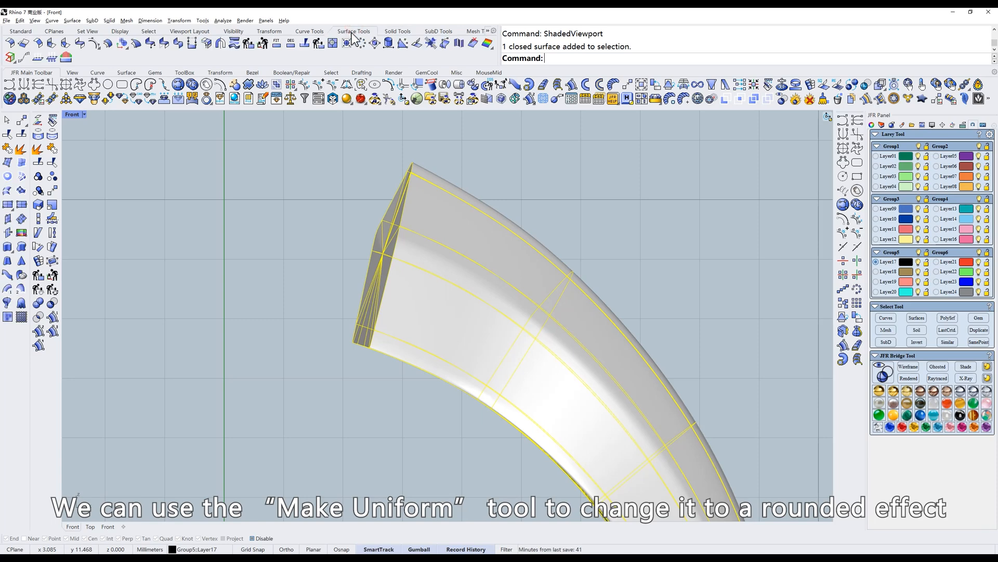
pyautogui.moveTo(362, 42)
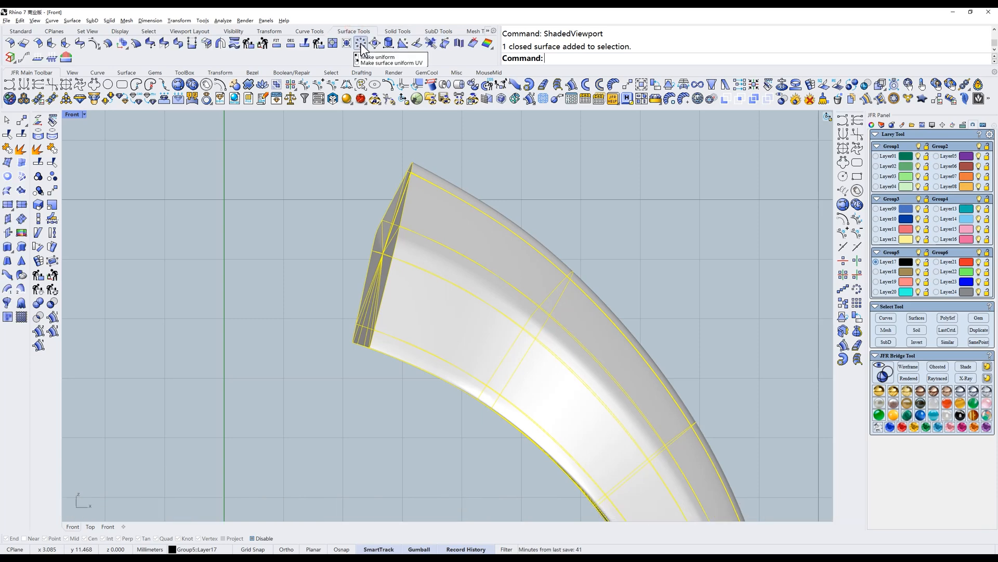
# Make the capped band's surface uniform for a rounded end, then undo it
pyautogui.click(378, 56)
pyautogui.write('f')
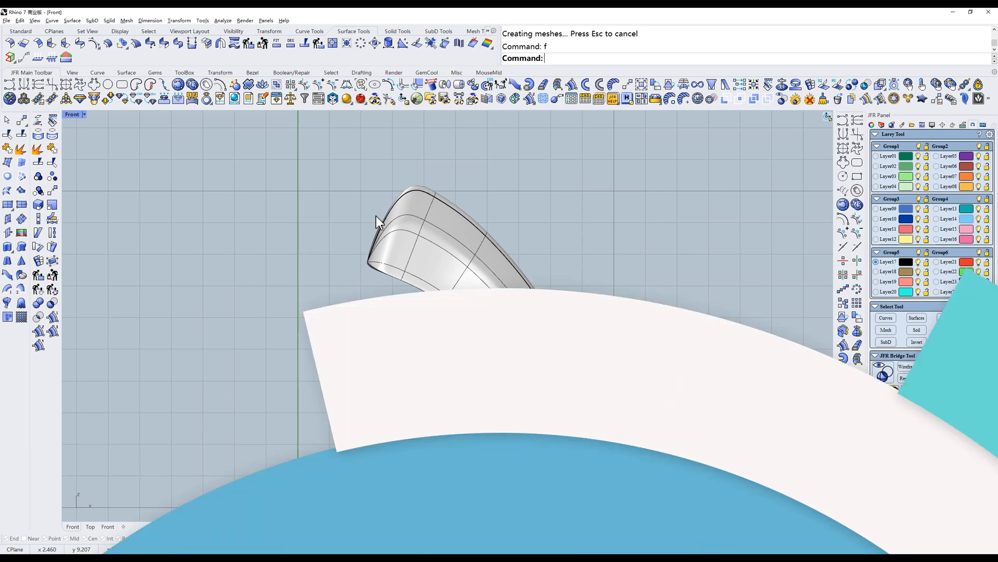
pyautogui.press('ctrl+z')
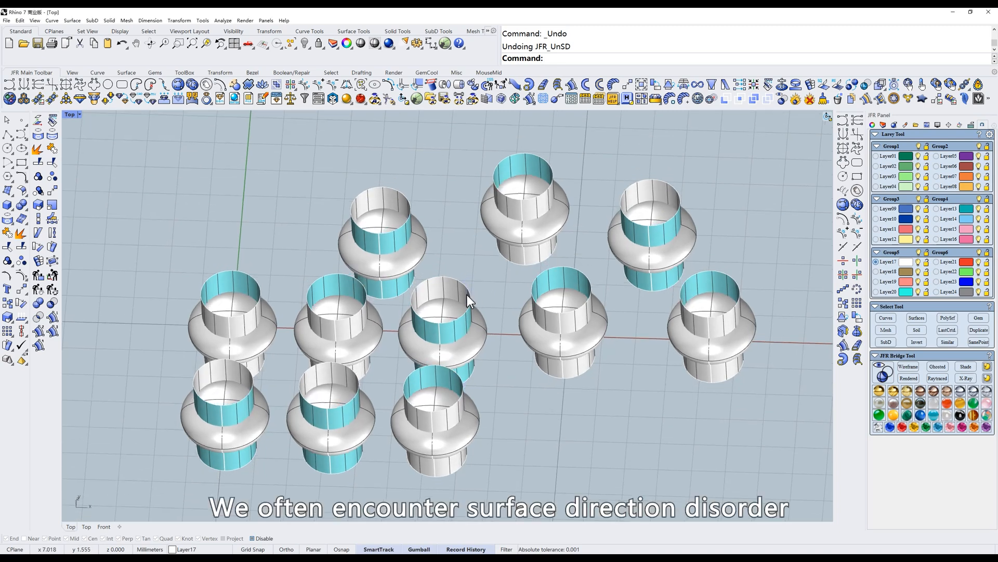
pyautogui.moveTo(356, 310)
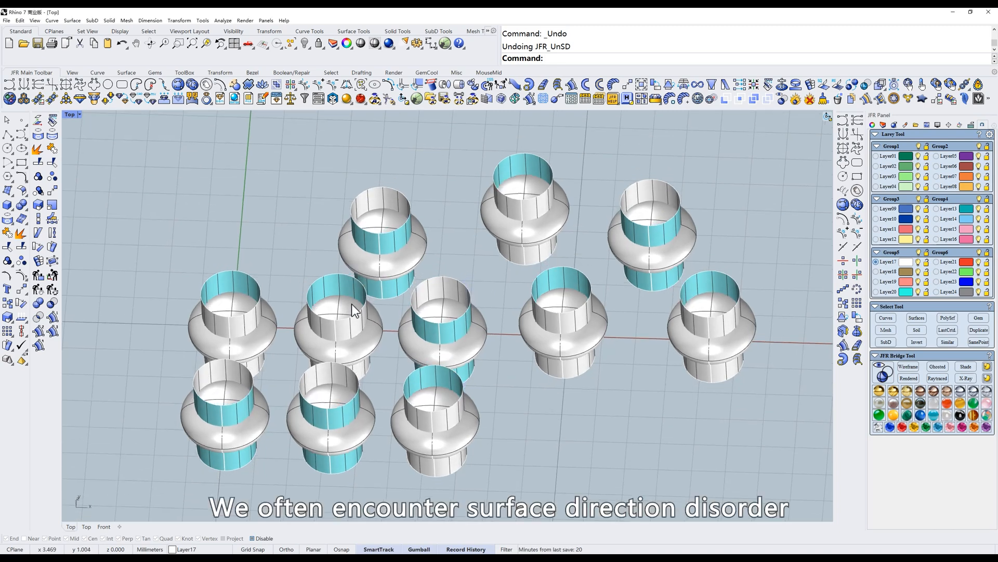
pyautogui.moveTo(474, 86)
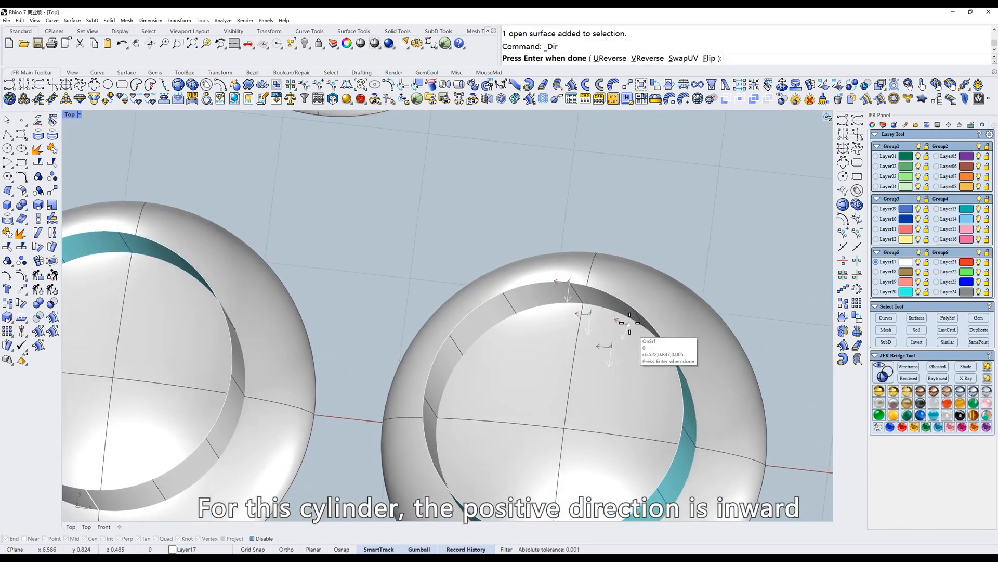
pyautogui.moveTo(694, 306)
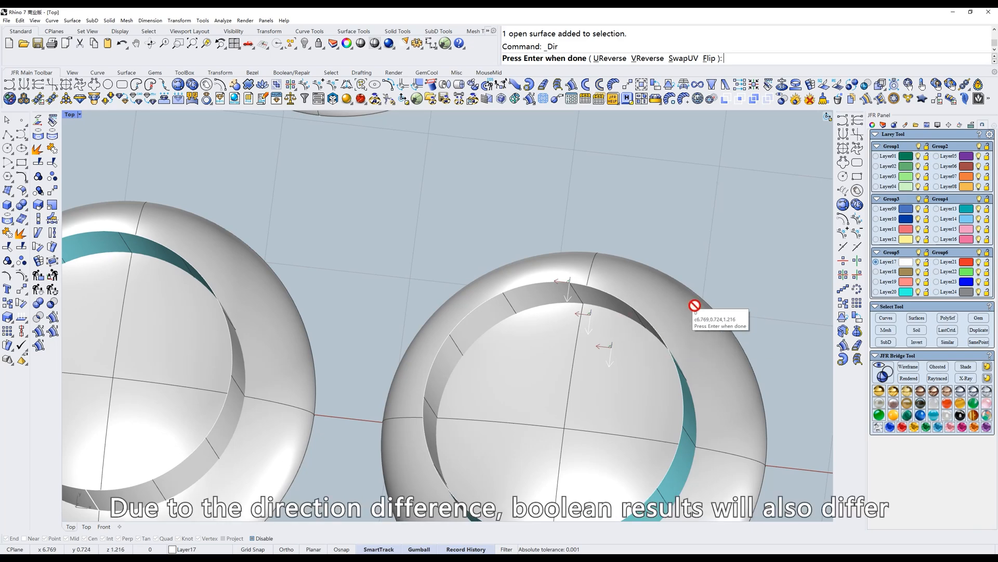
pyautogui.moveTo(716, 323)
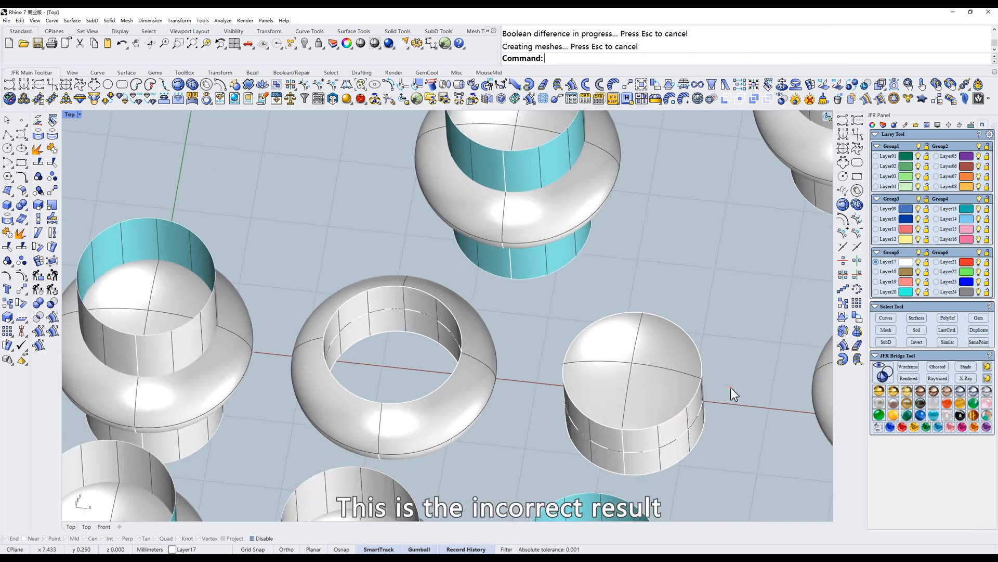
# Undo the incorrect boolean difference and the prior flip on the tube objects
pyautogui.press('ctrl+z')
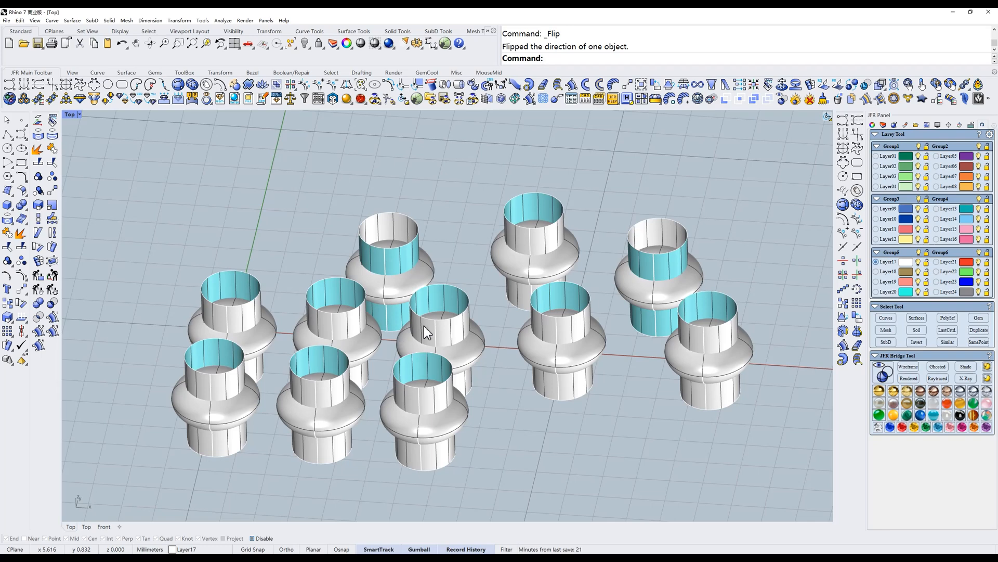
pyautogui.press('ctrl+z')
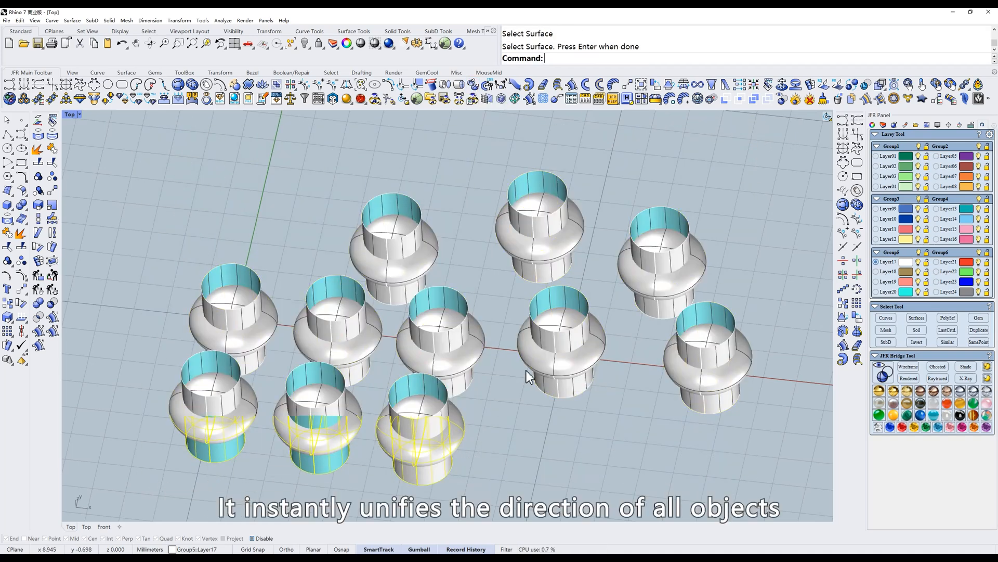
pyautogui.scroll(3)
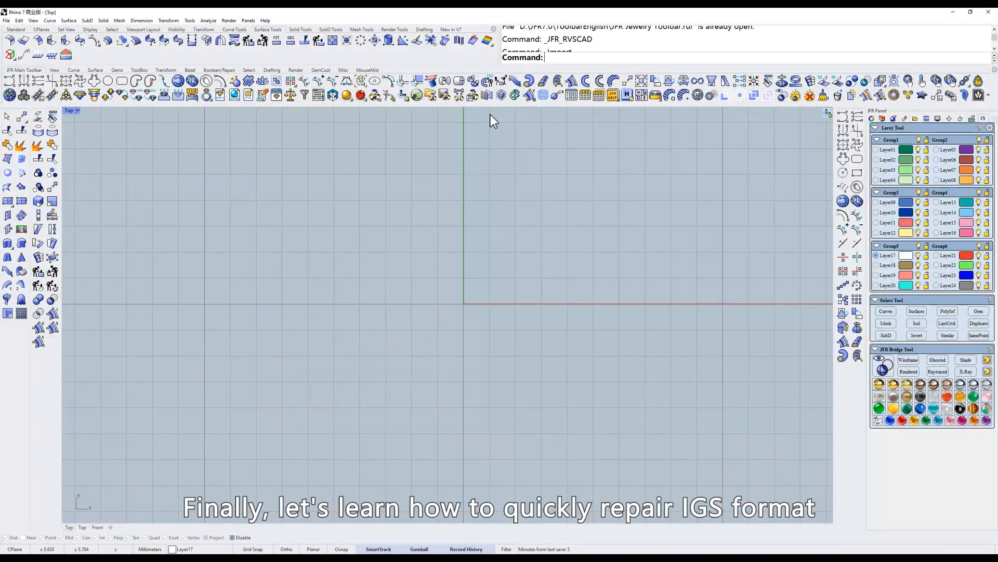
pyautogui.moveTo(490, 82)
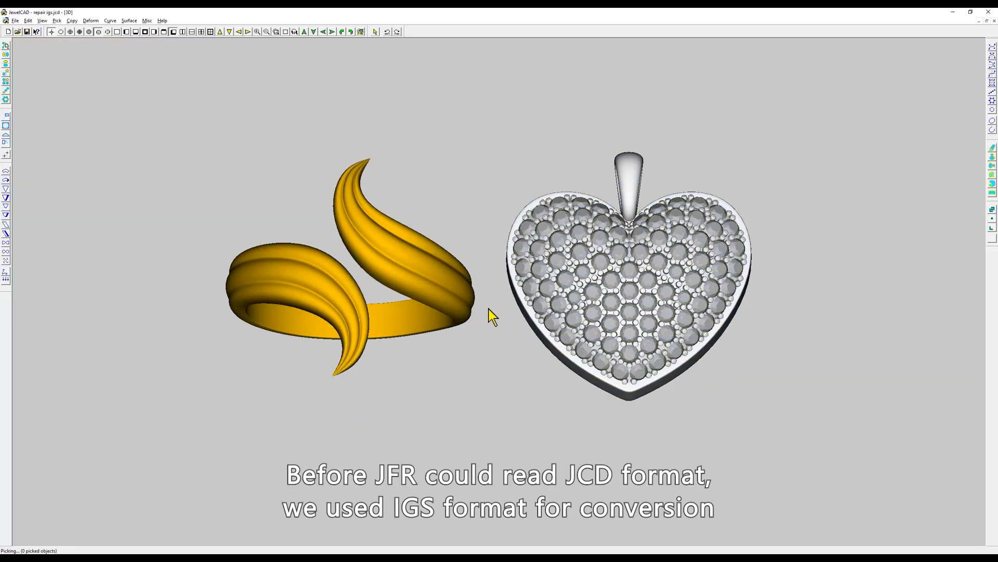
# Save the ring and heart pendant from JewelCAD as IGES file JTR.igs, overwriting it
pyautogui.click(14, 21)
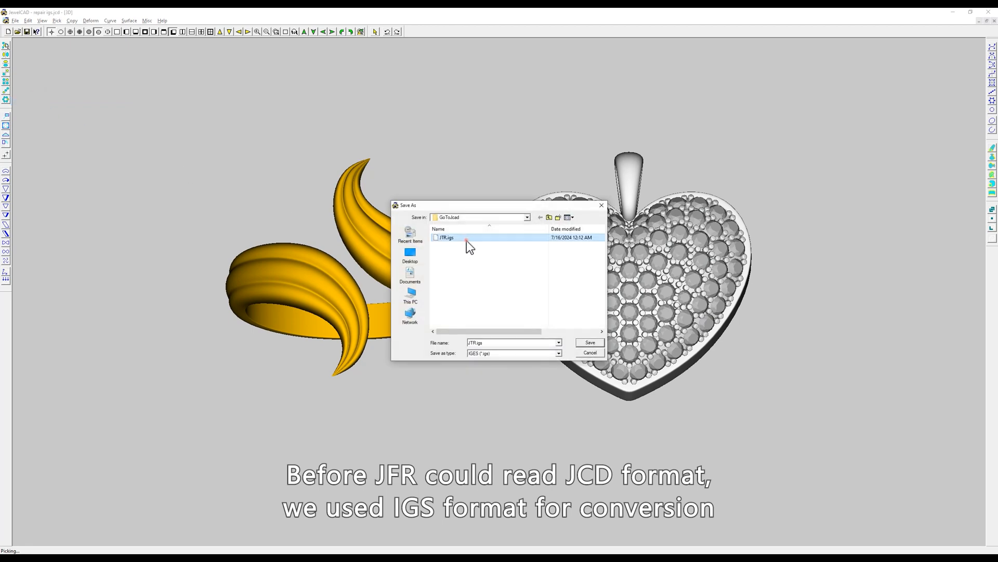
pyautogui.click(588, 342)
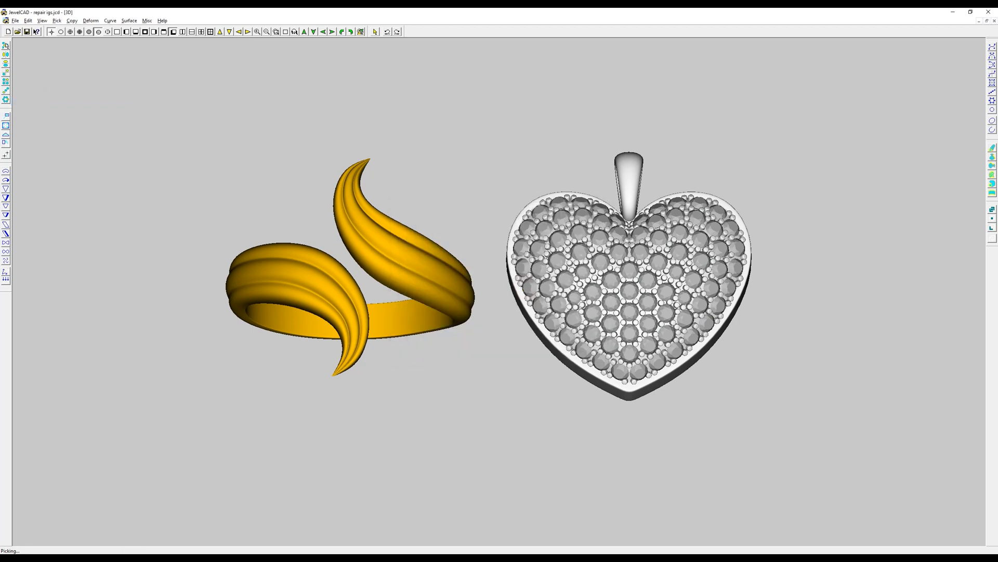
pyautogui.click(6, 20)
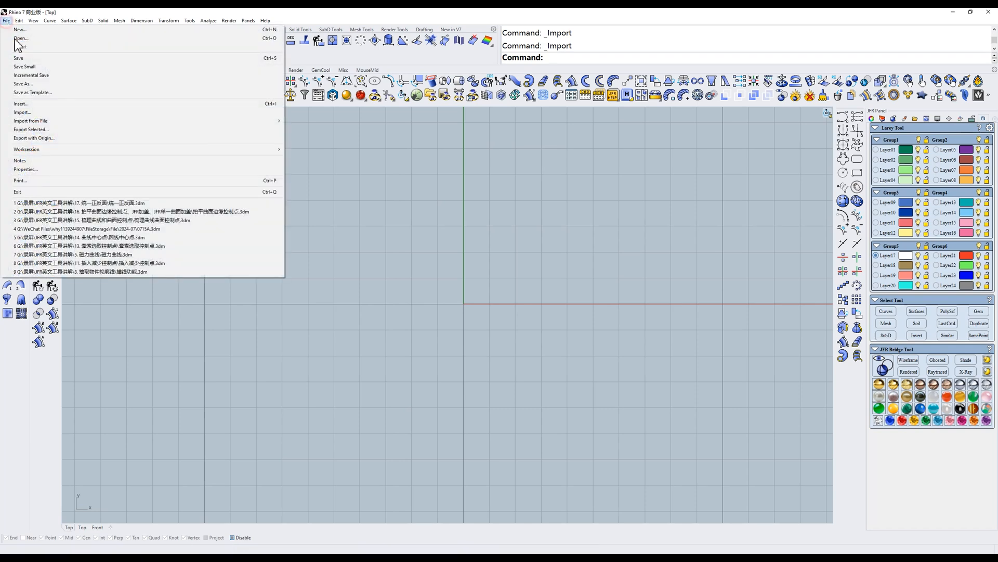
# Import JTR.igs into the Rhino scene and view it shaded
pyautogui.click(21, 113)
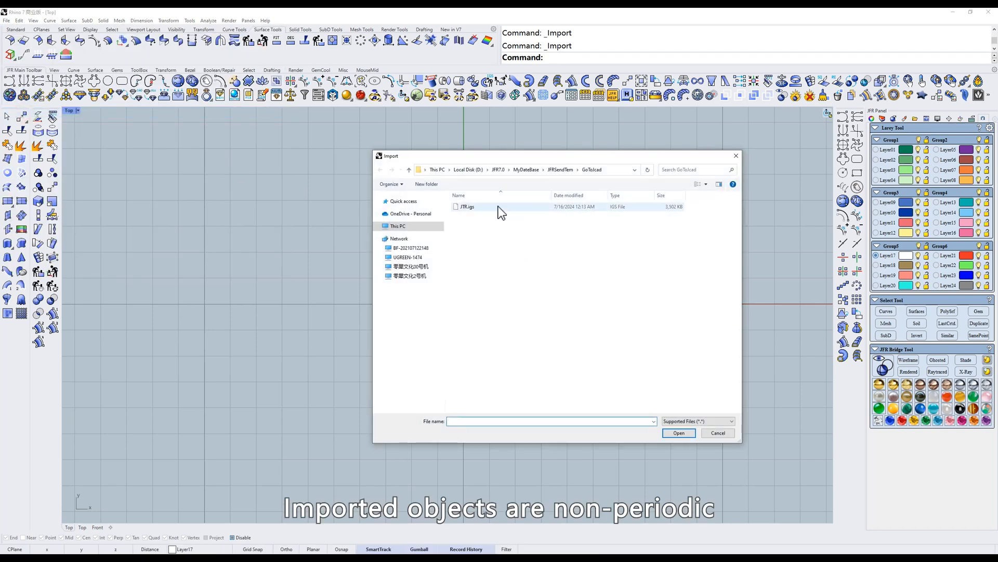
pyautogui.click(678, 433)
pyautogui.write('w')
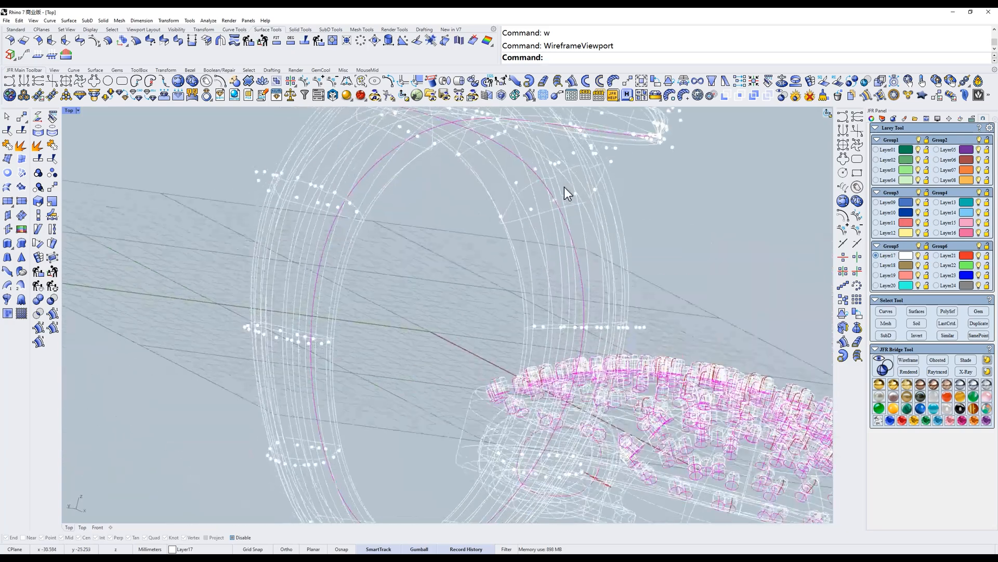
pyautogui.click(568, 193)
pyautogui.write('t')
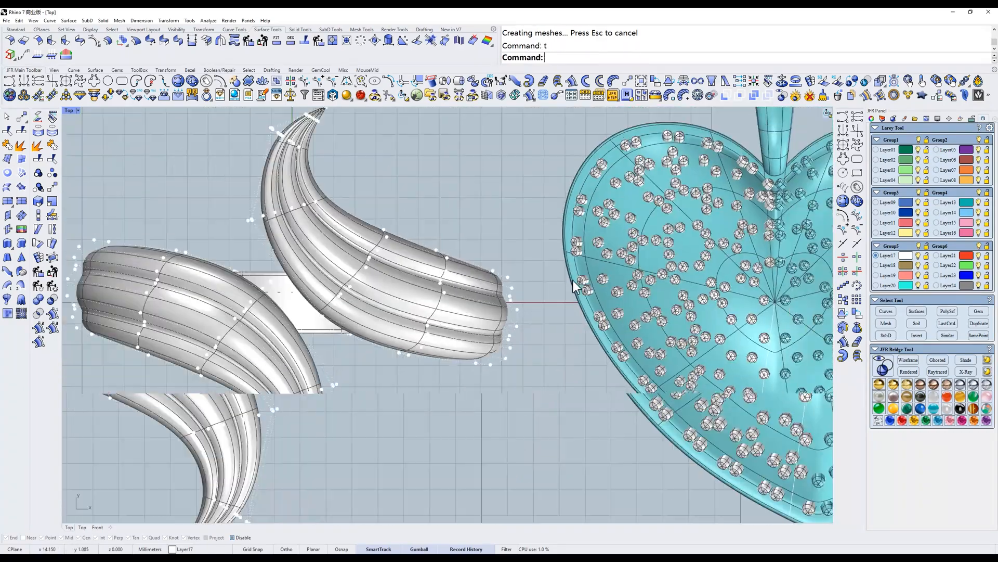
# Undo the ring's accidental move and run the JFR_RIGS batch IGS repair on the imported objects
pyautogui.press('ctrl+z')
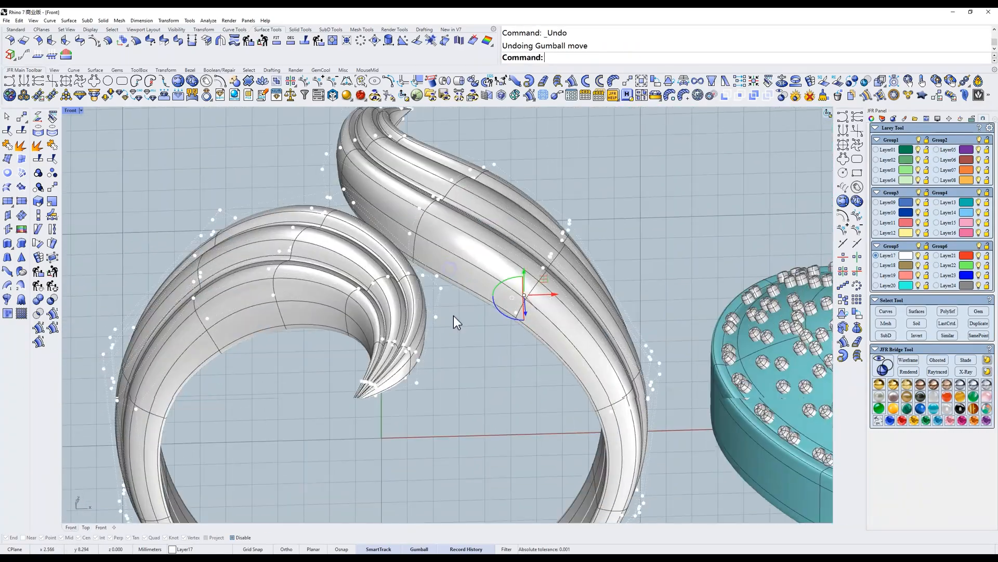
pyautogui.click(468, 244)
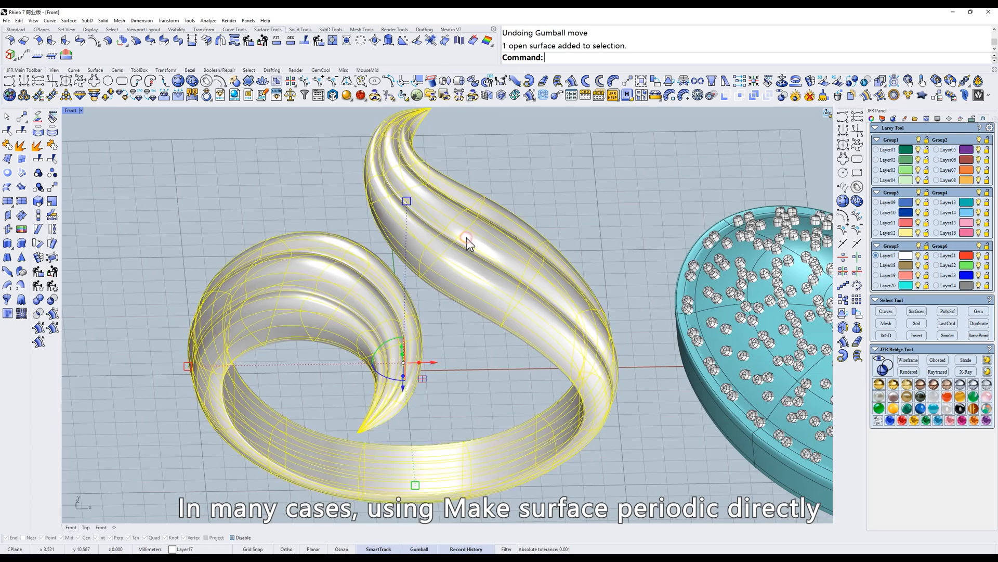
pyautogui.click(375, 41)
pyautogui.write('t')
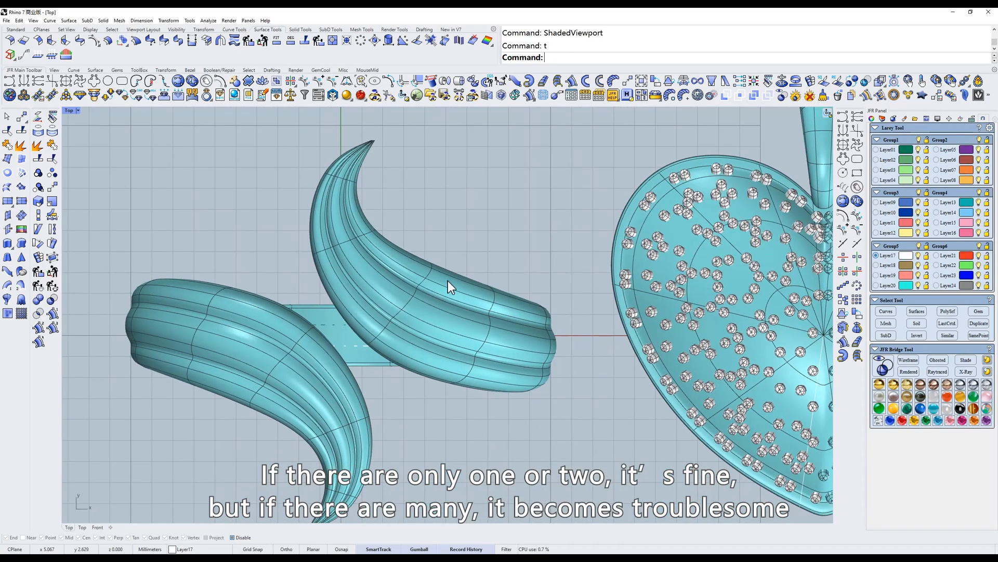
pyautogui.press('ctrl+z')
pyautogui.write('w')
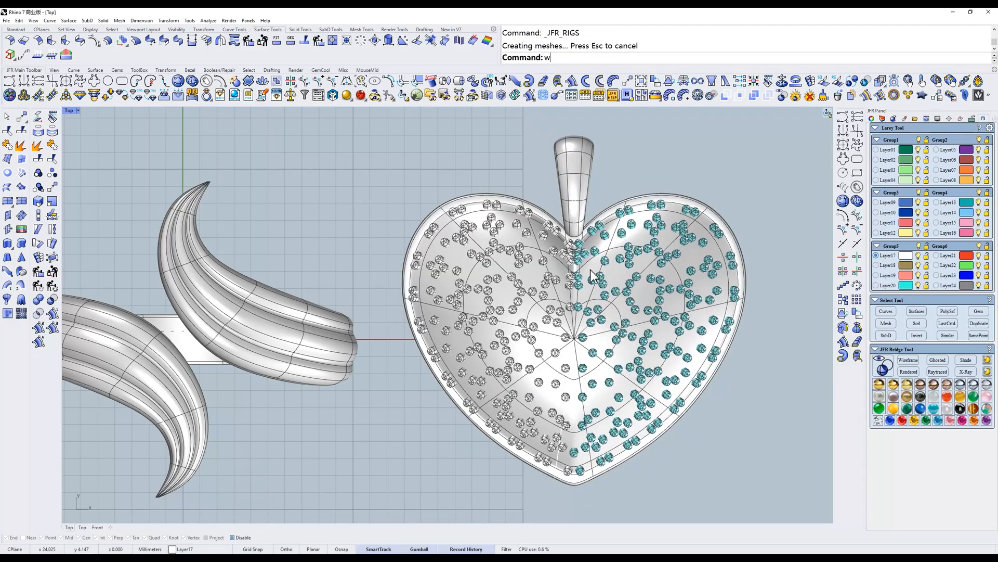
# Inspect the repaired pendant stones and select all 311 pendant surfaces
pyautogui.click(908, 360)
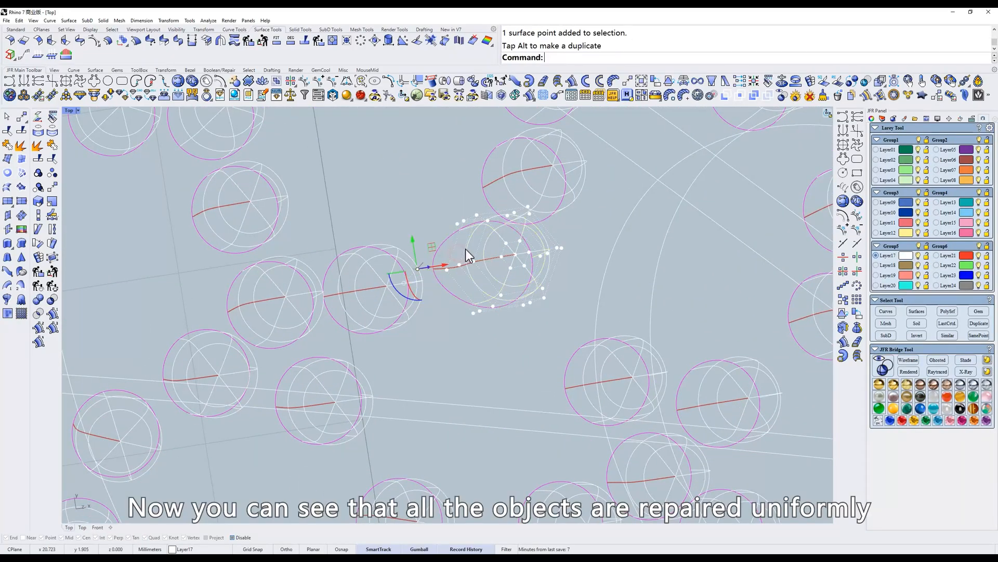
pyautogui.press('ctrl+z')
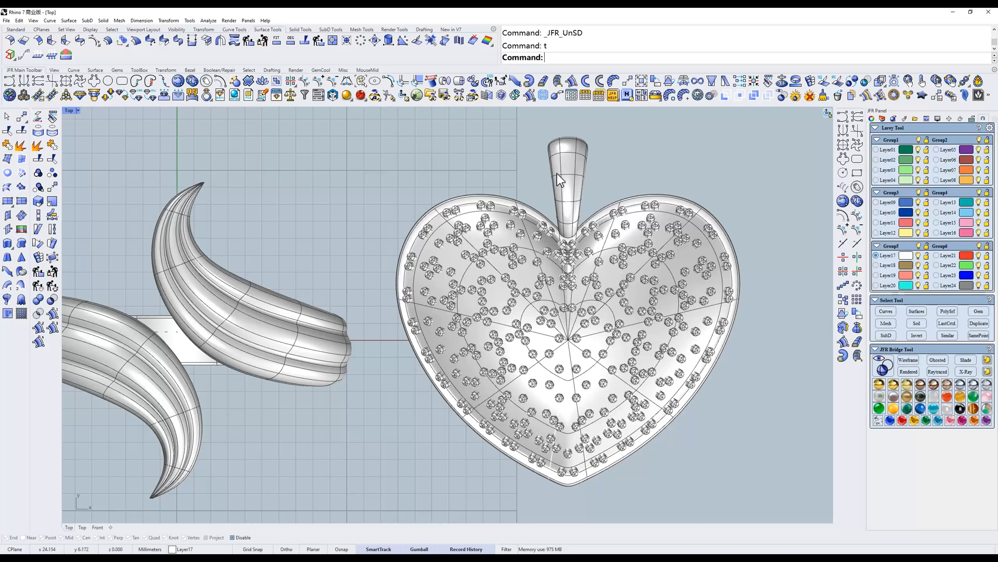
pyautogui.moveTo(500, 81)
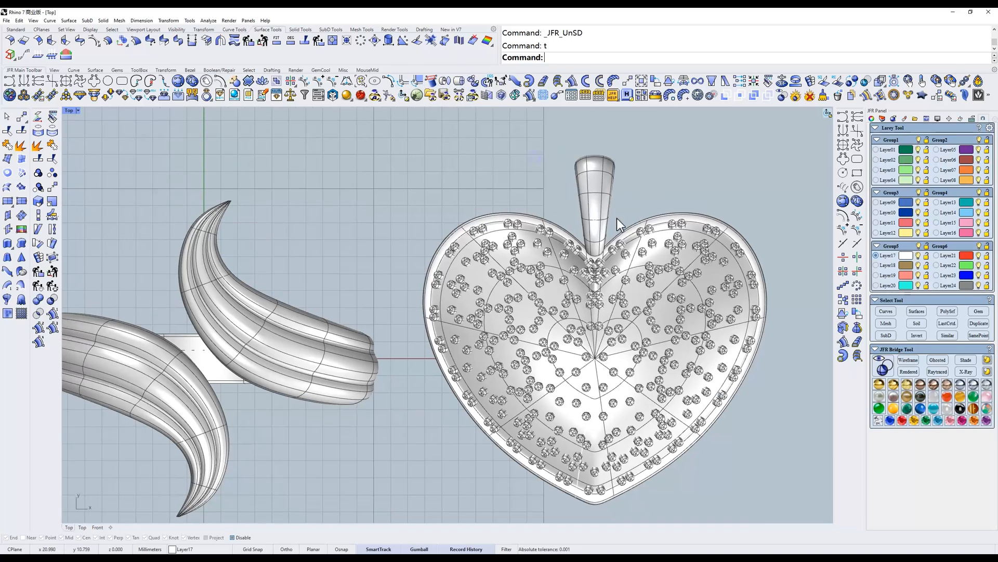
pyautogui.press('ctrl+z')
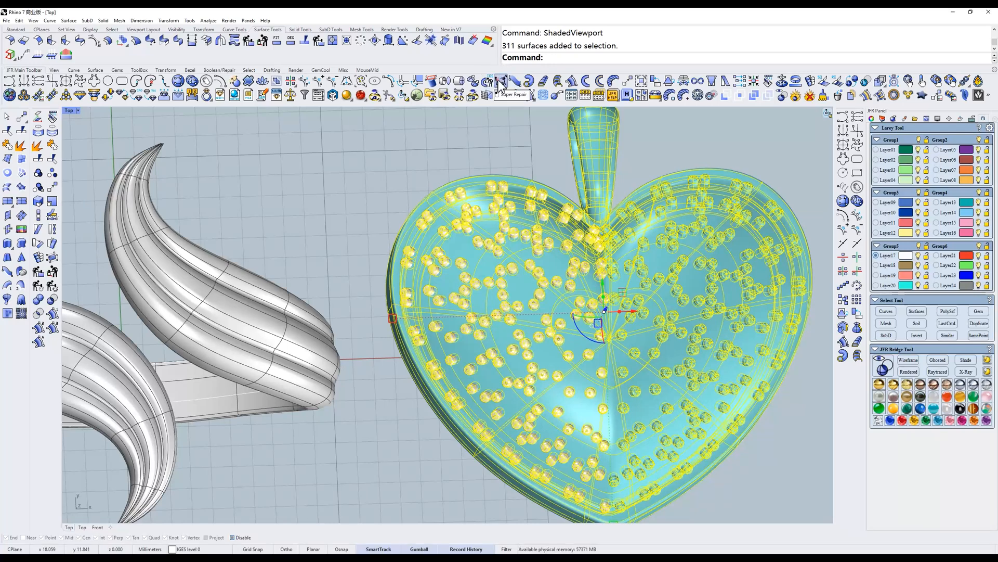
# Run JFR Super Repair on the pendant surfaces, answering YES to cap the objects
pyautogui.click(504, 81)
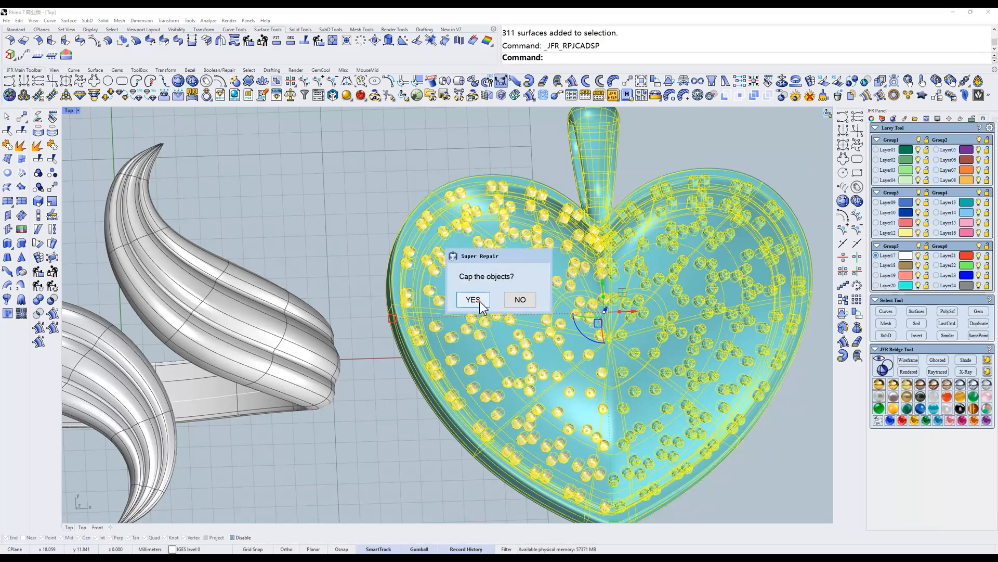
pyautogui.click(472, 299)
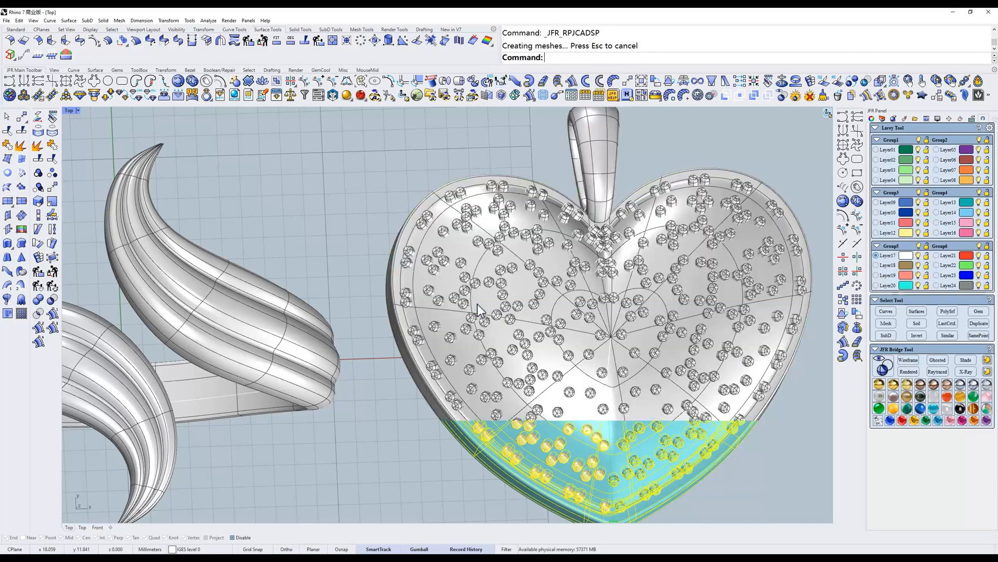